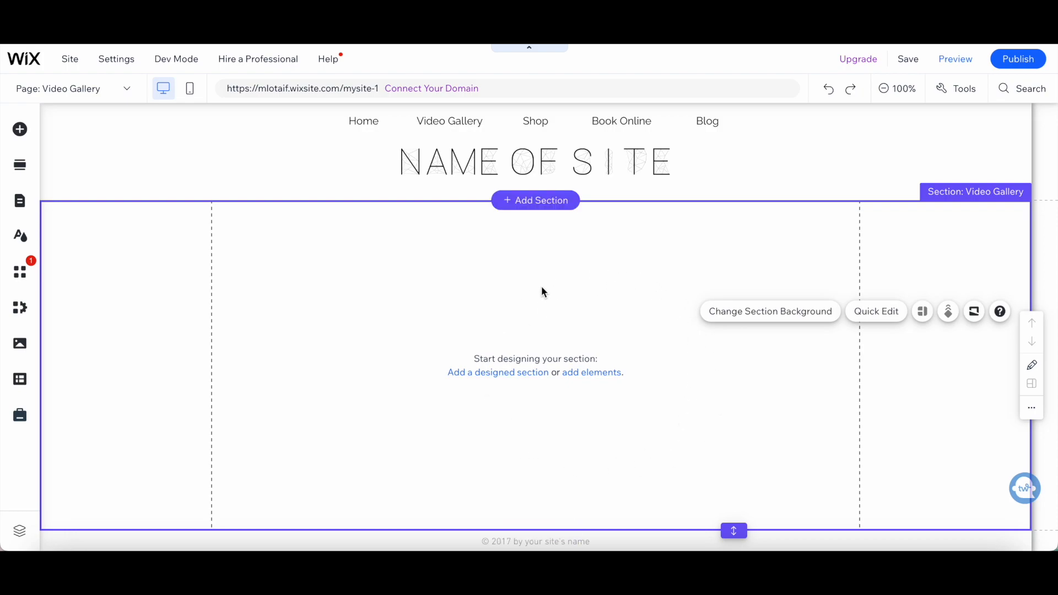
{"action": "mouse_move", "coordinate": [527, 317]}
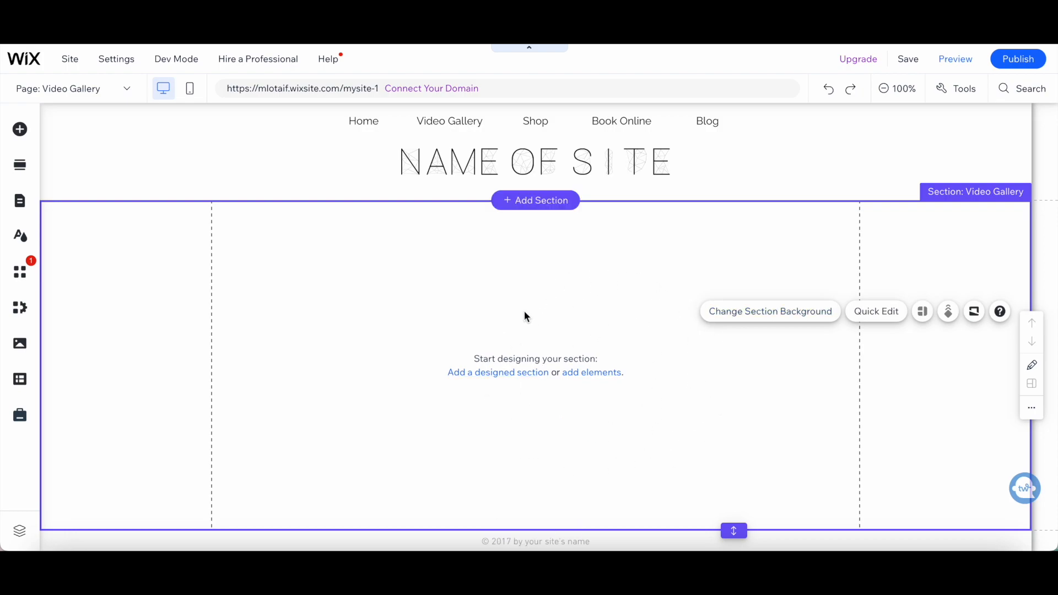
{"action": "mouse_move", "coordinate": [20, 129]}
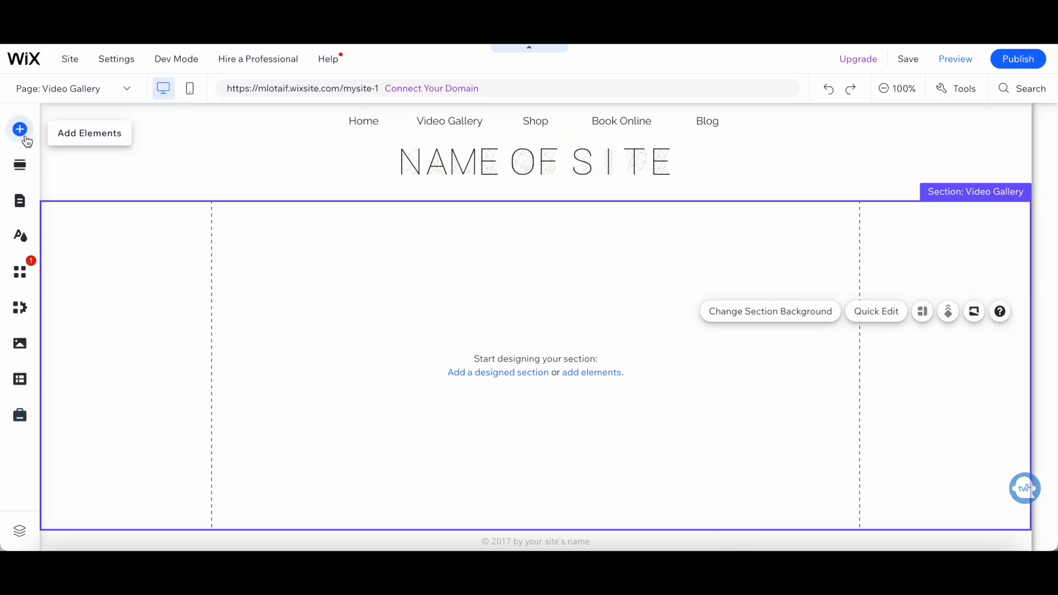
Open the Add Elements panel beside the empty Video Gallery section
{"action": "left_click", "coordinate": [20, 129]}
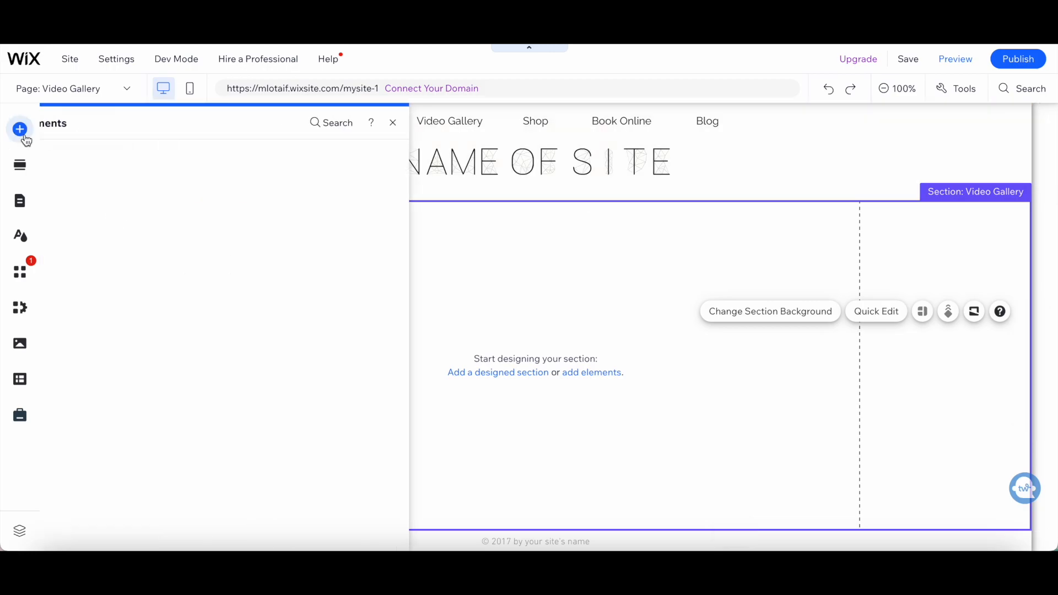
Add a horizontal menu with Home, Video Gallery, Shop, Book Online and Blog, and review its pages
{"action": "left_click", "coordinate": [20, 129]}
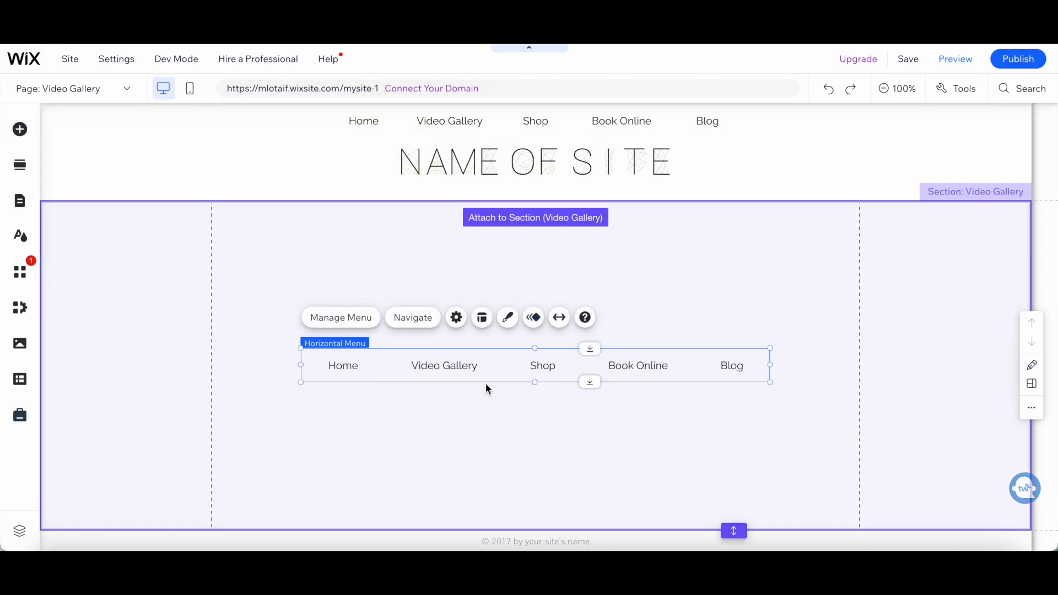
{"action": "mouse_move", "coordinate": [486, 410]}
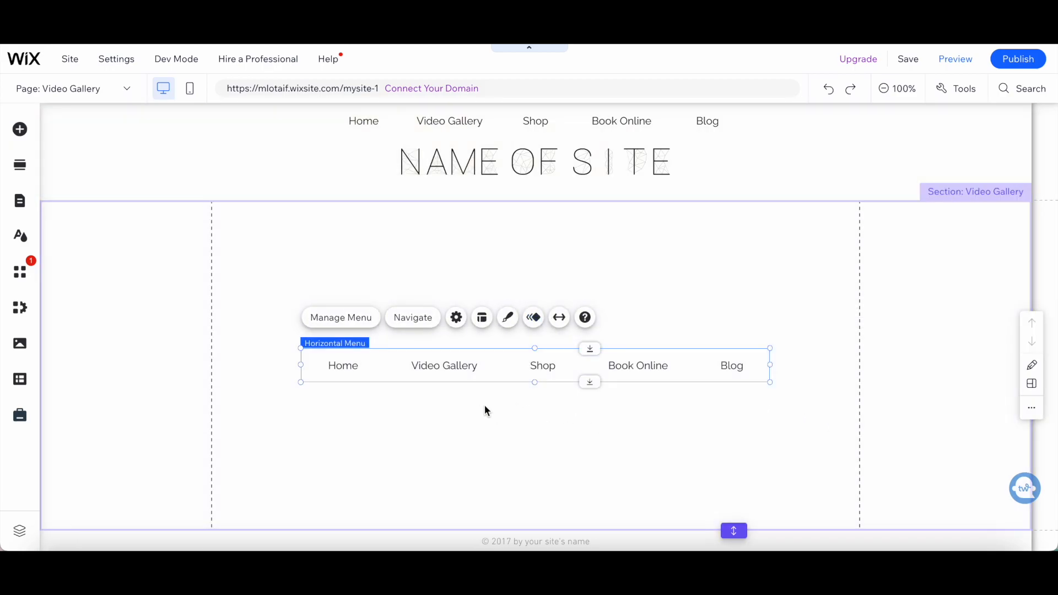
{"action": "mouse_move", "coordinate": [576, 410]}
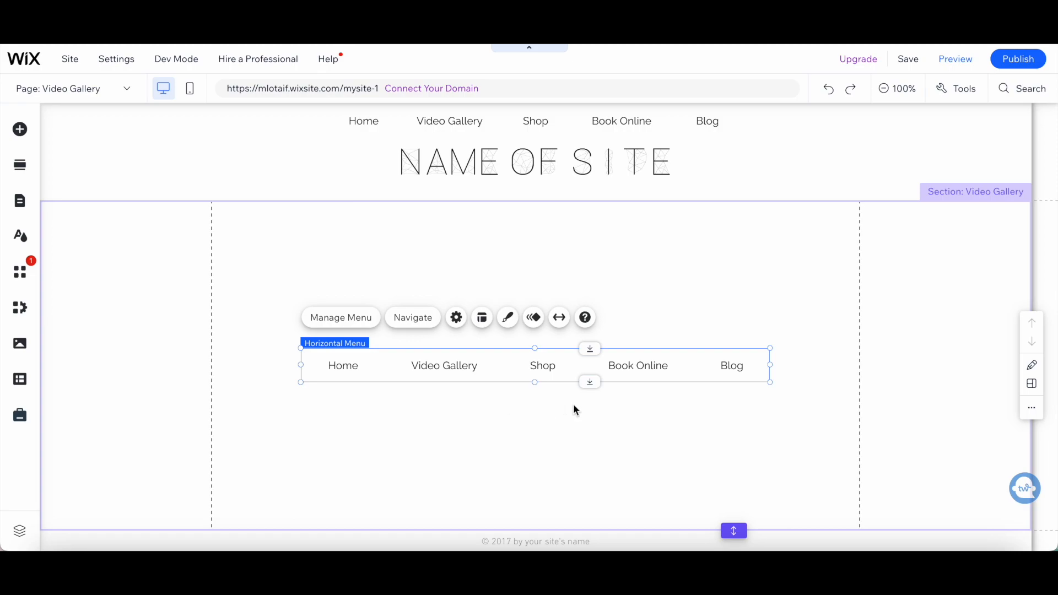
{"action": "mouse_move", "coordinate": [486, 366]}
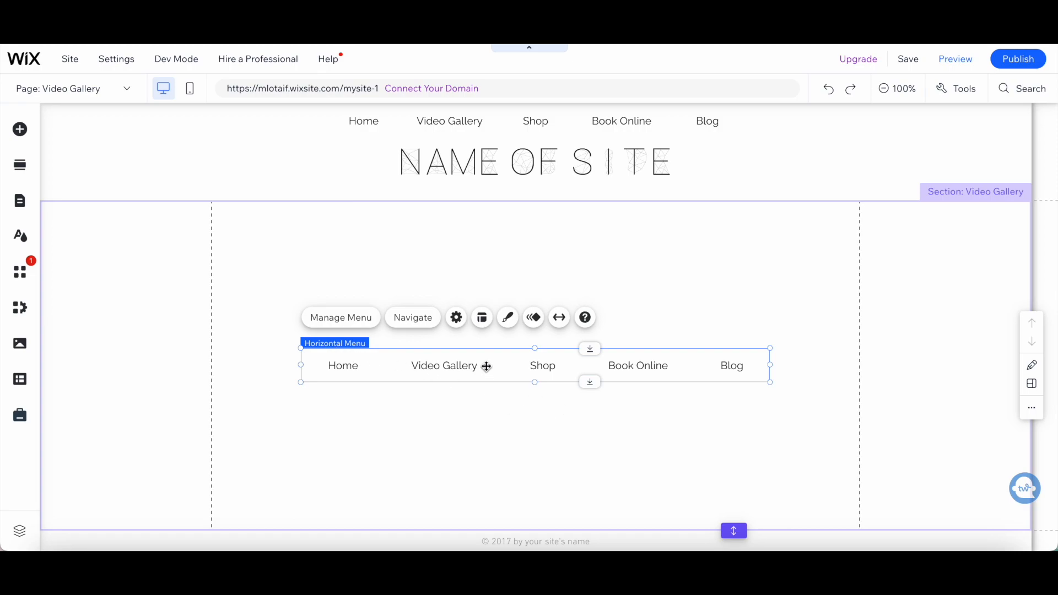
{"action": "left_click", "coordinate": [340, 318]}
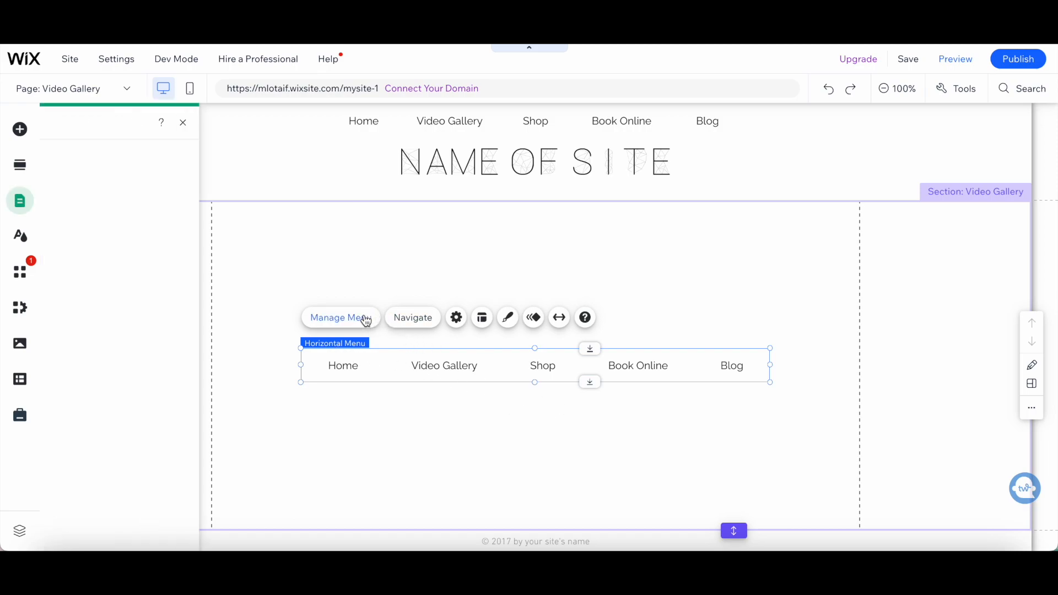
{"action": "left_click", "coordinate": [341, 317]}
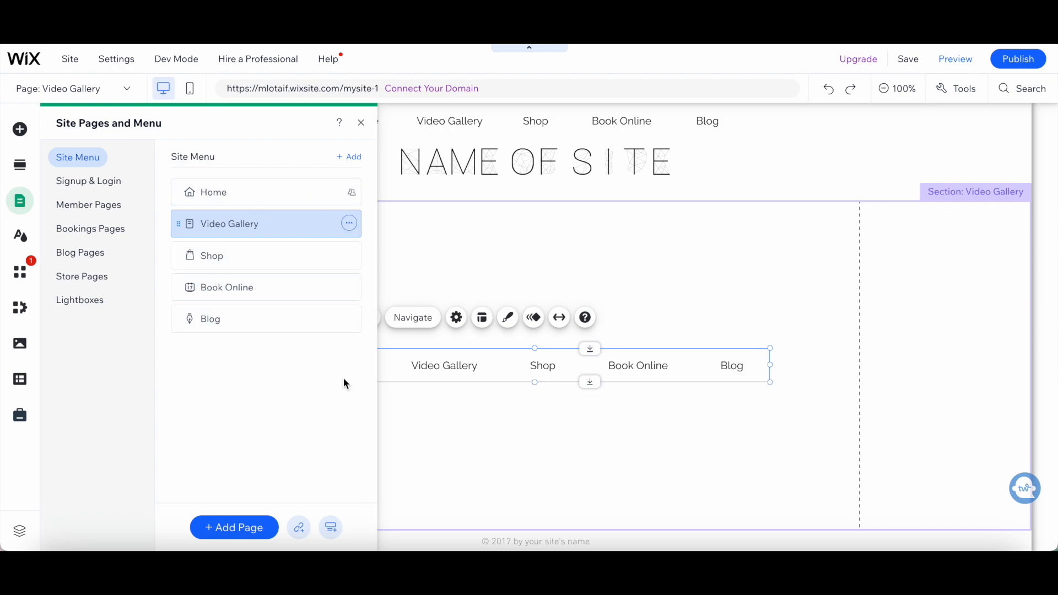
{"action": "mouse_move", "coordinate": [320, 251]}
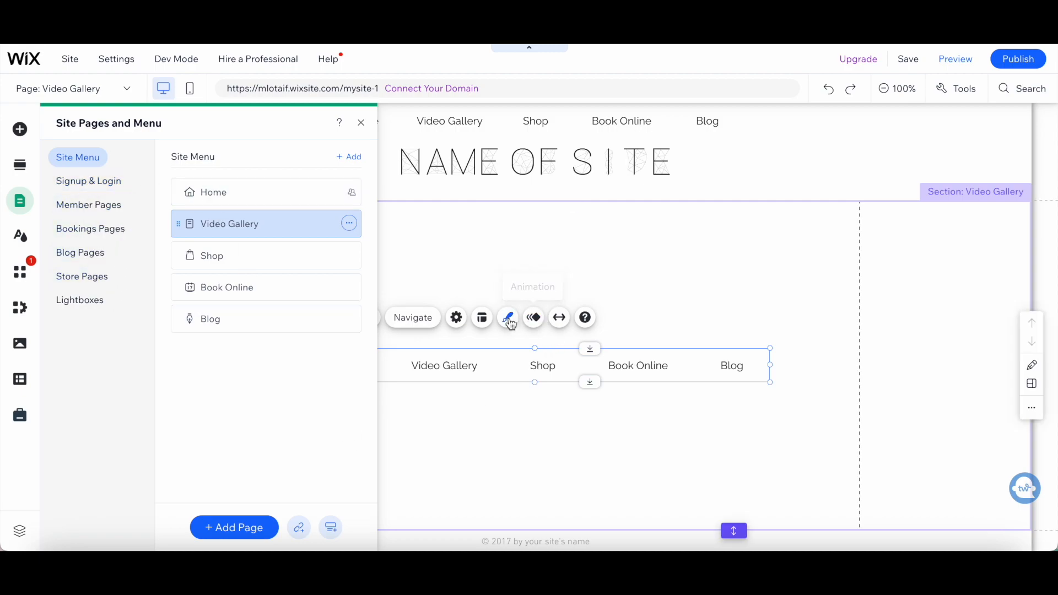
{"action": "mouse_move", "coordinate": [457, 317]}
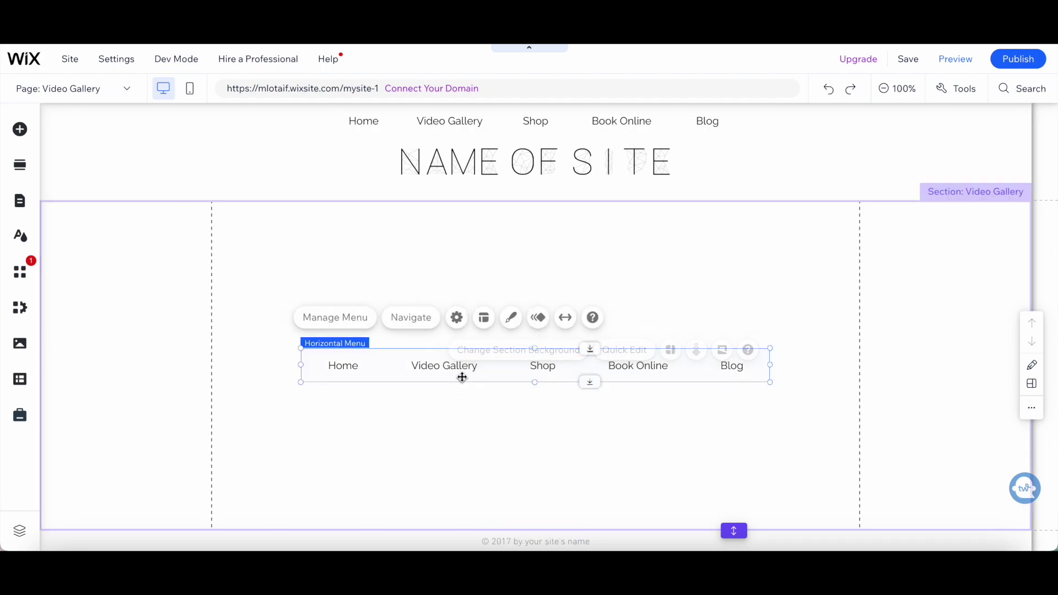
Apply the grey boxed menu preset highlighting the current page, and show the Page dropdown
{"action": "left_click", "coordinate": [19, 129]}
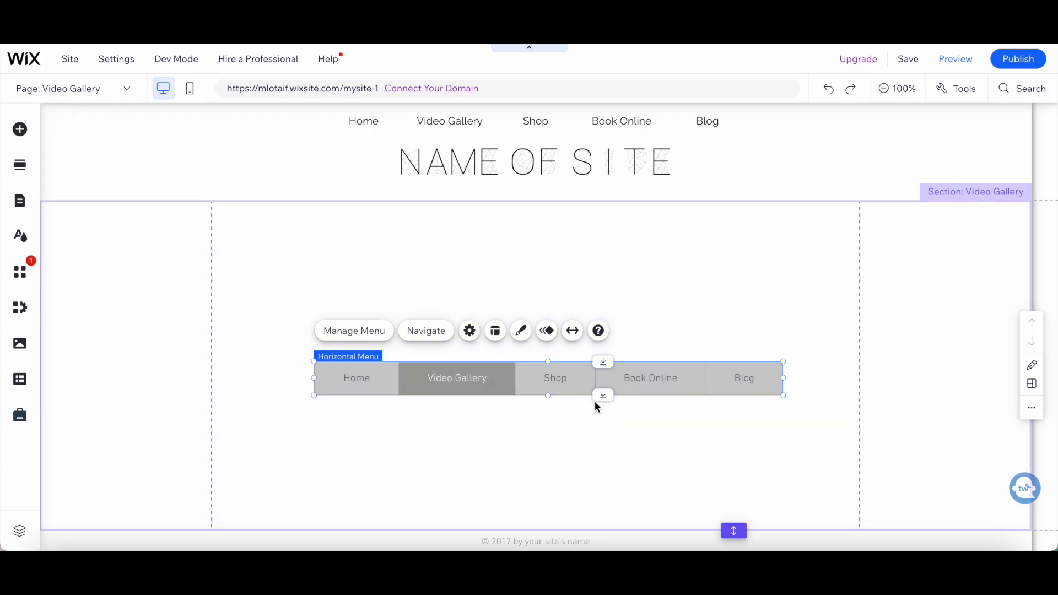
{"action": "mouse_move", "coordinate": [513, 387]}
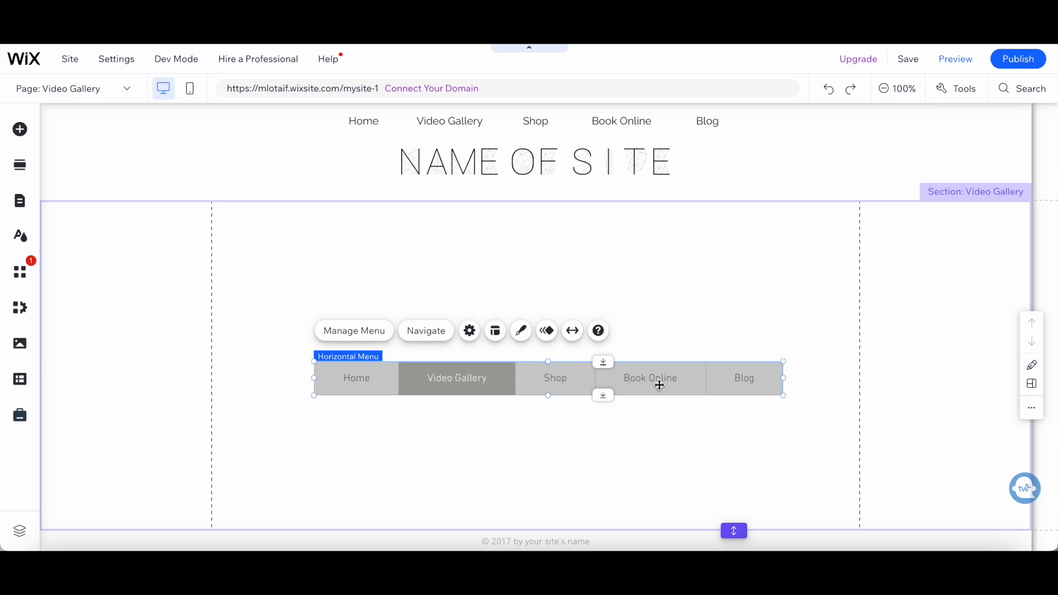
{"action": "mouse_move", "coordinate": [364, 383]}
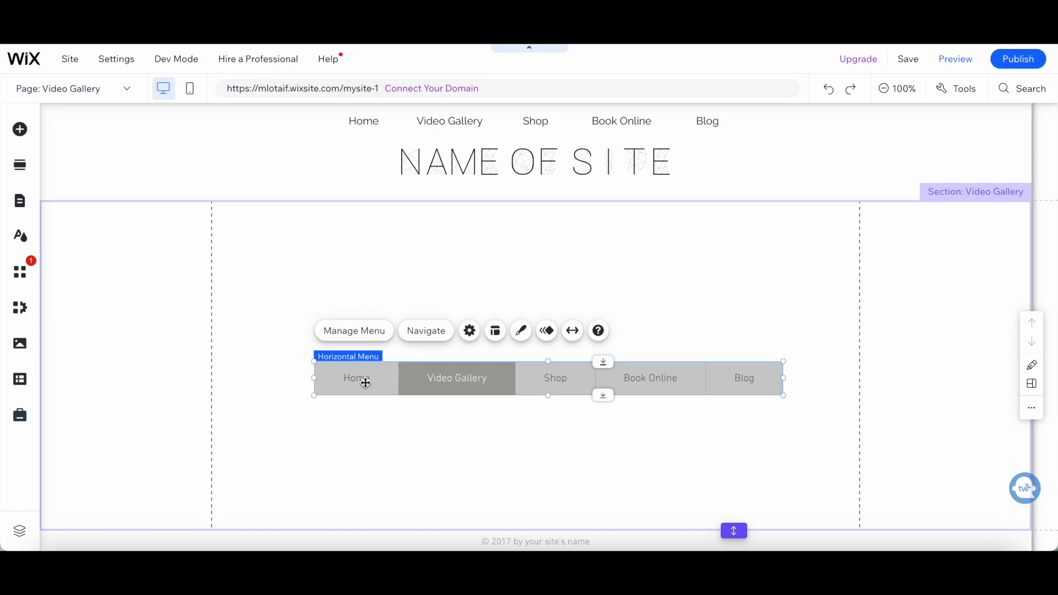
{"action": "mouse_move", "coordinate": [603, 387]}
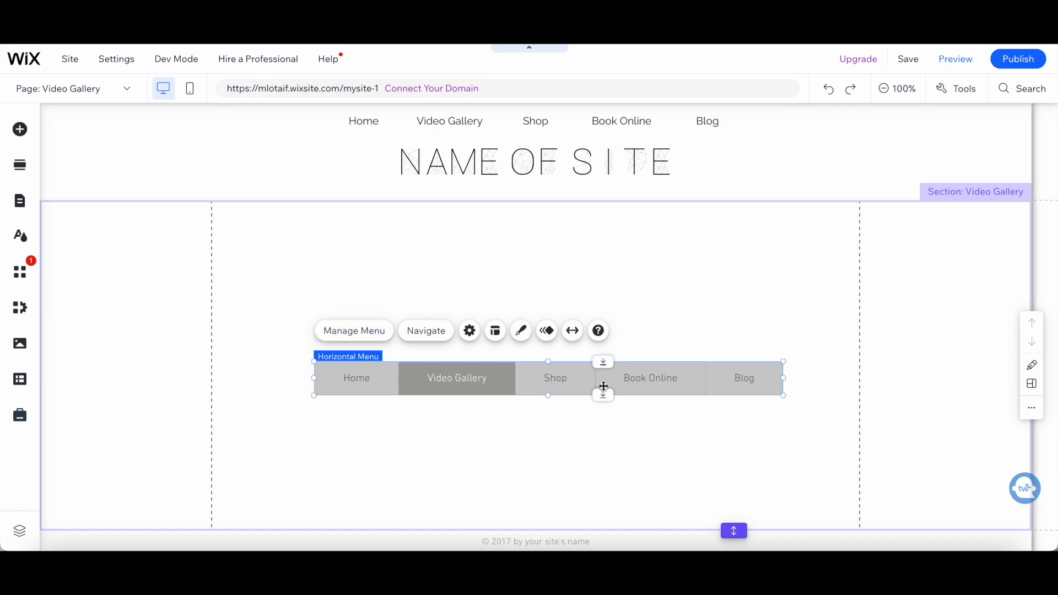
{"action": "mouse_move", "coordinate": [585, 416]}
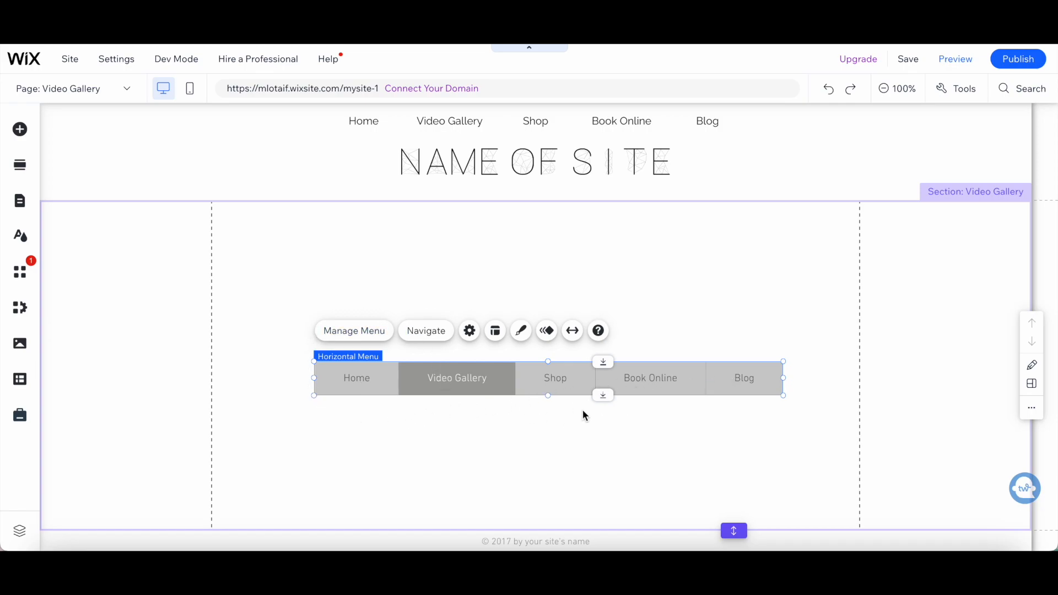
{"action": "left_click", "coordinate": [126, 89]}
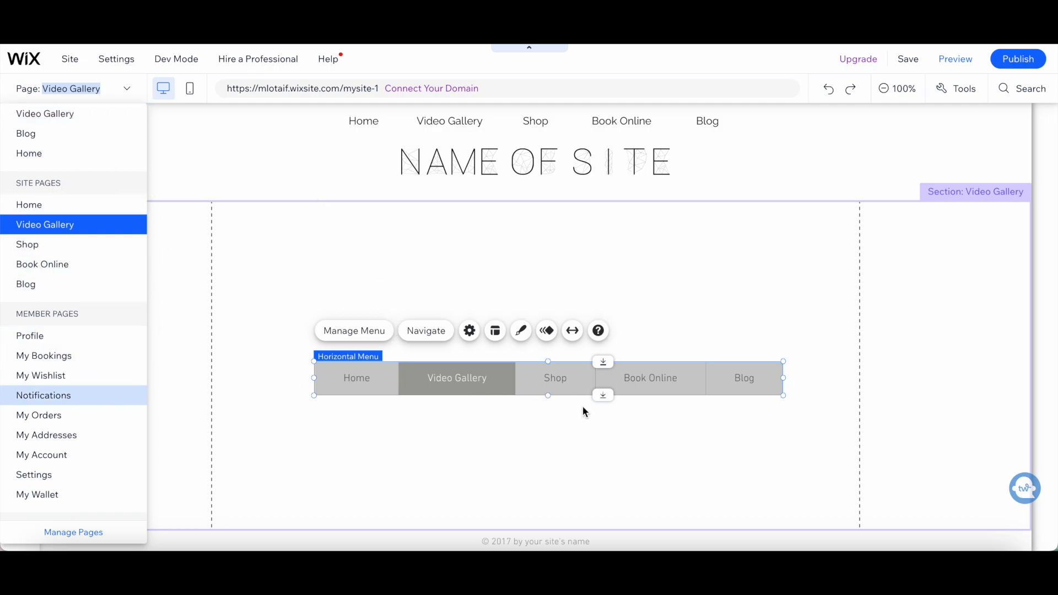
Switch the menu to the pastel gradient preset with serif text and underlined current page
{"action": "left_click", "coordinate": [20, 129]}
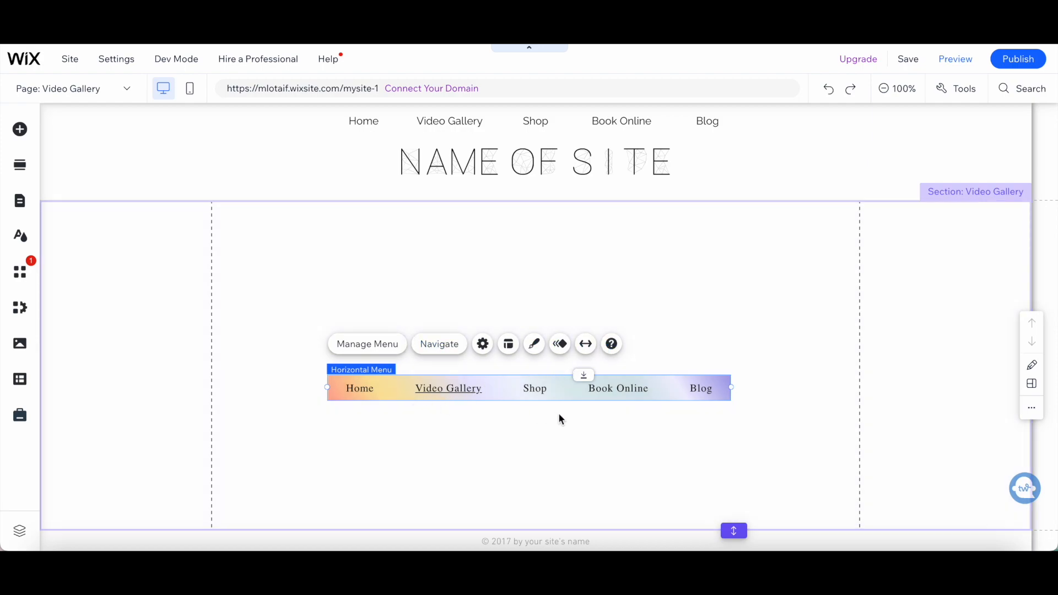
{"action": "mouse_move", "coordinate": [349, 418]}
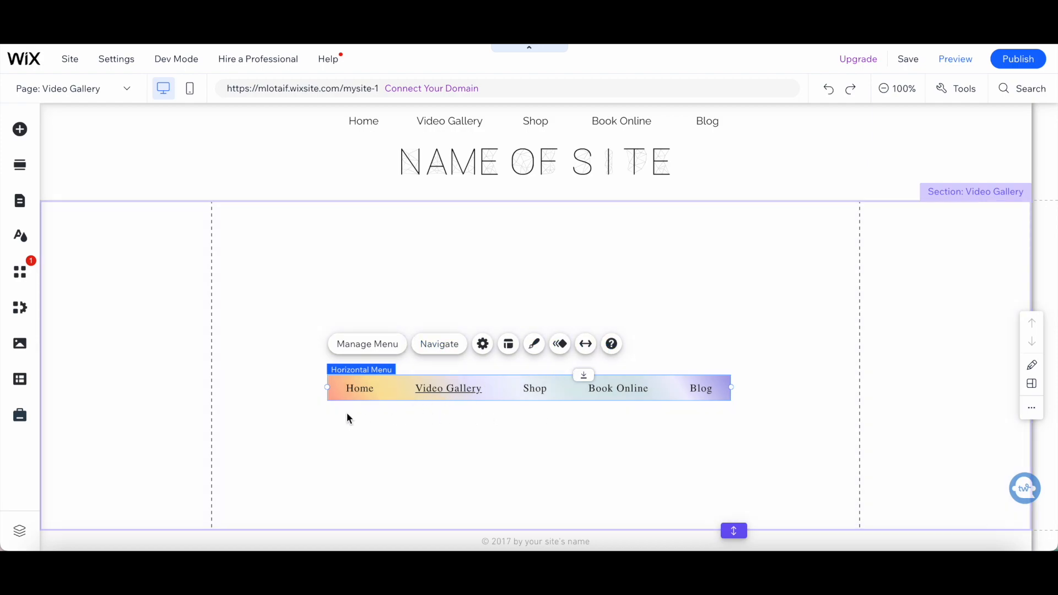
{"action": "mouse_move", "coordinate": [643, 402]}
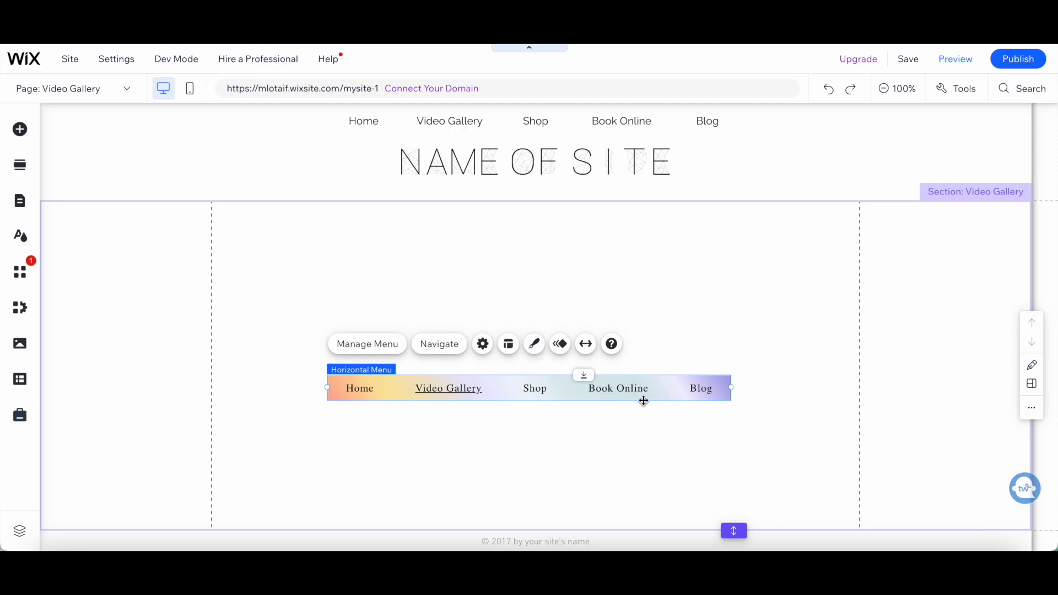
{"action": "mouse_move", "coordinate": [392, 359]}
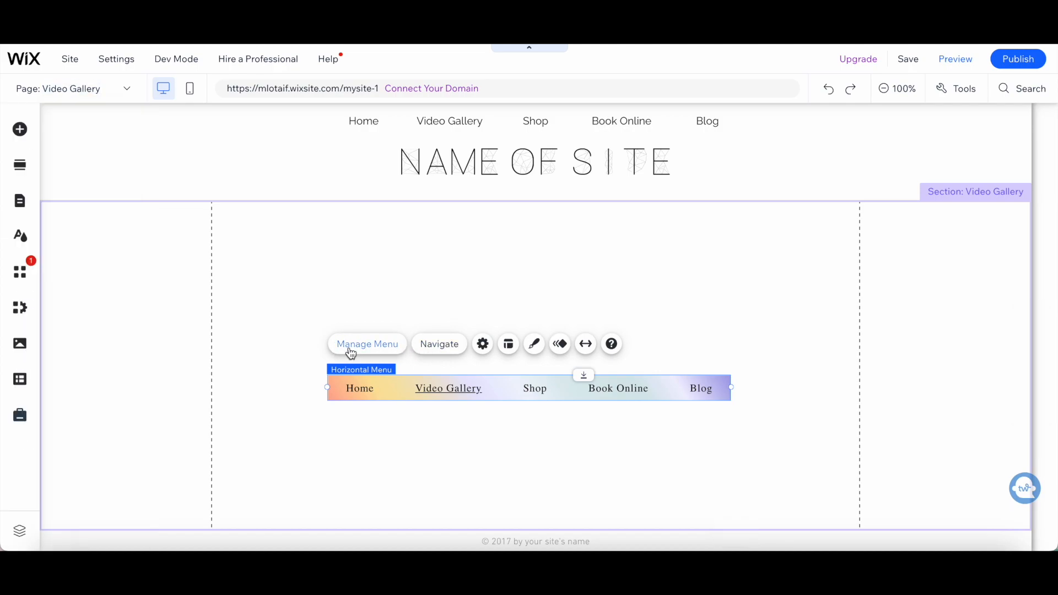
Look through the gradient menu's Settings, Layout, Design and Animation options
{"action": "left_click", "coordinate": [482, 344]}
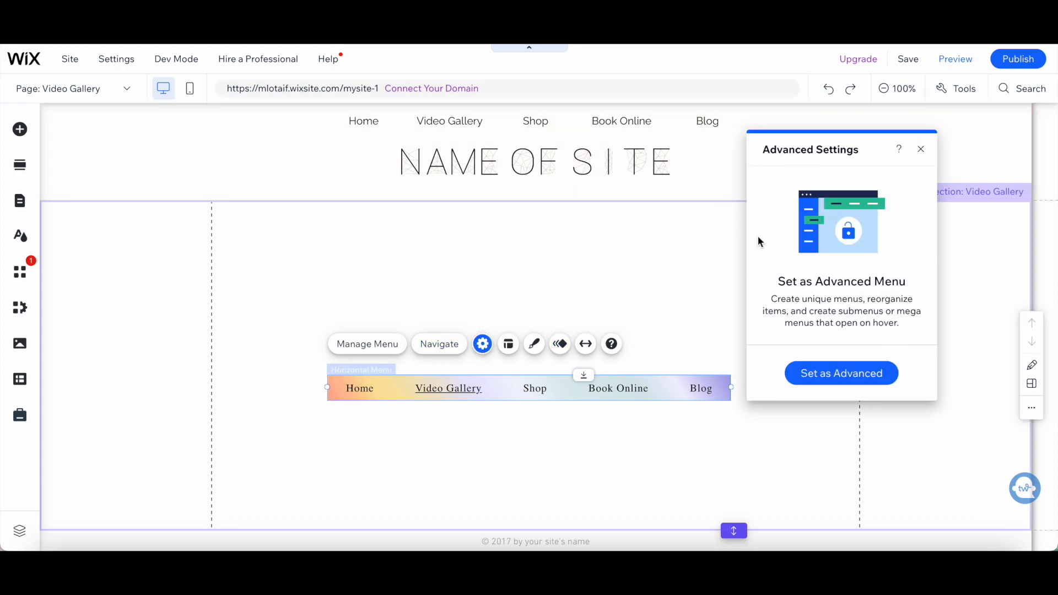
{"action": "mouse_move", "coordinate": [532, 317]}
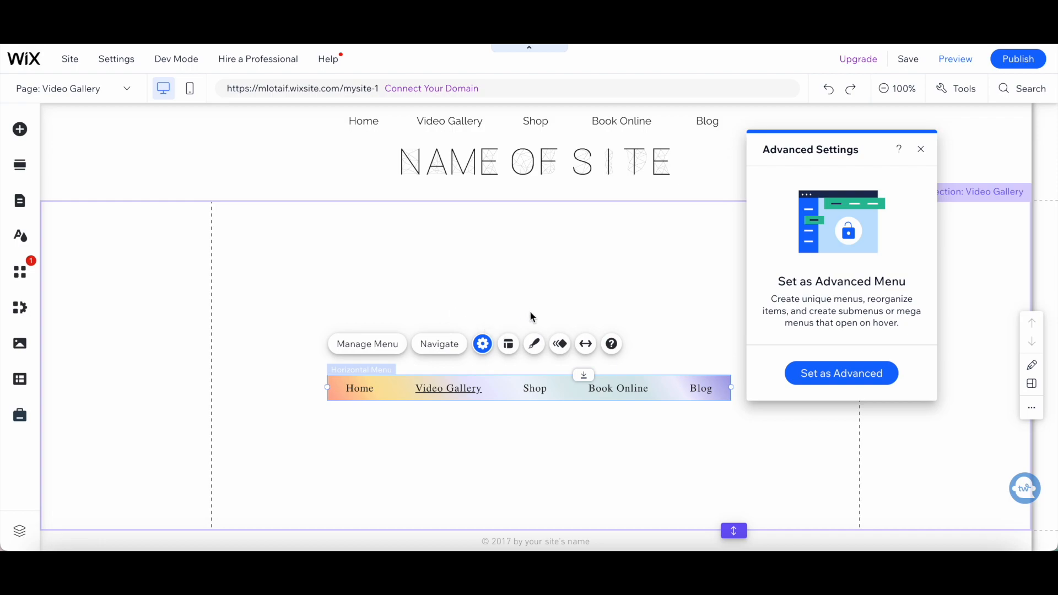
{"action": "left_click", "coordinate": [508, 344]}
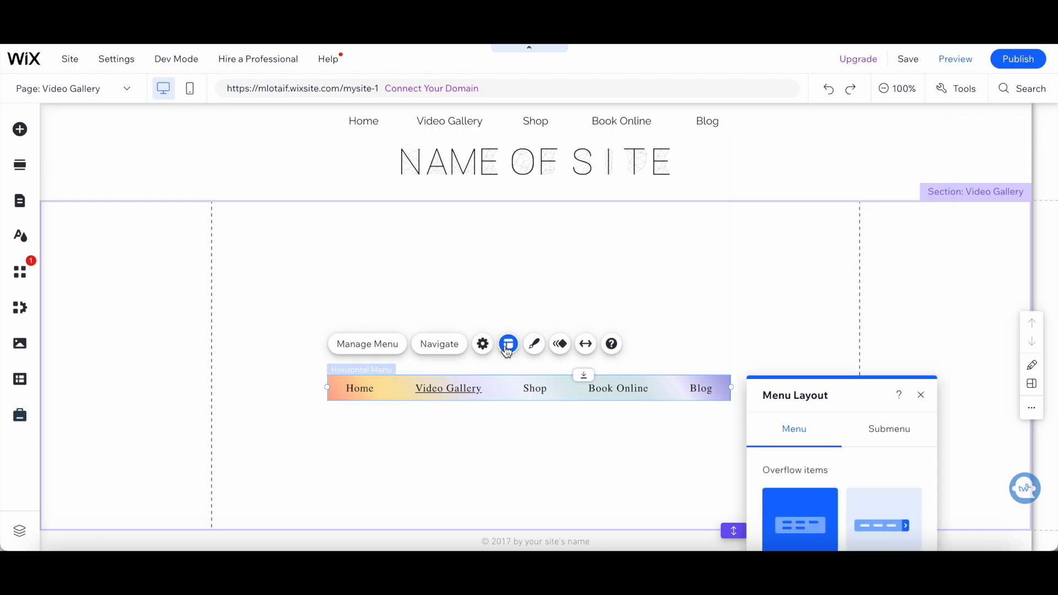
{"action": "mouse_move", "coordinate": [533, 344]}
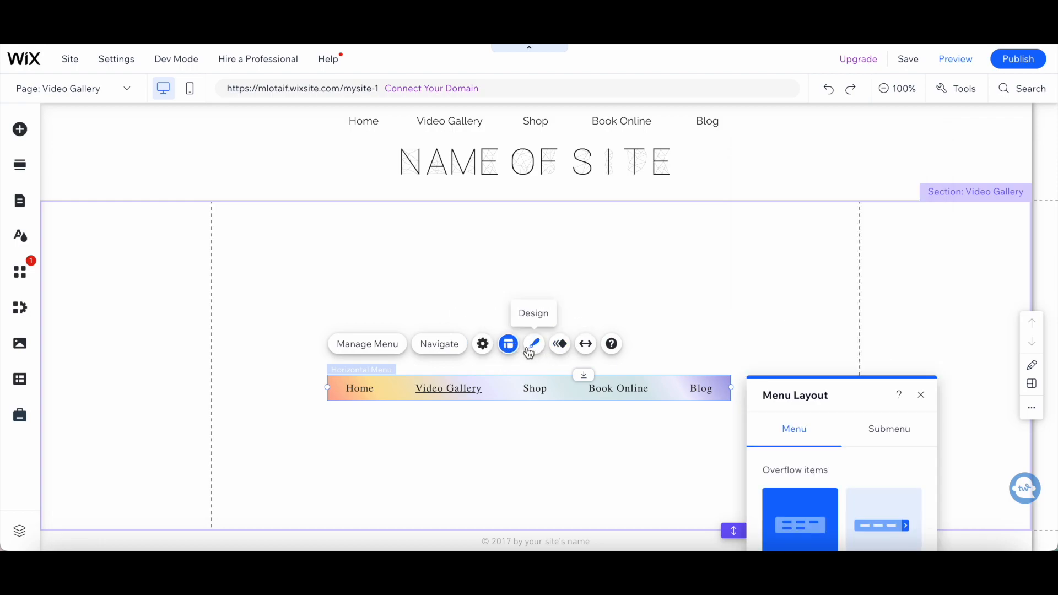
{"action": "left_click", "coordinate": [534, 344]}
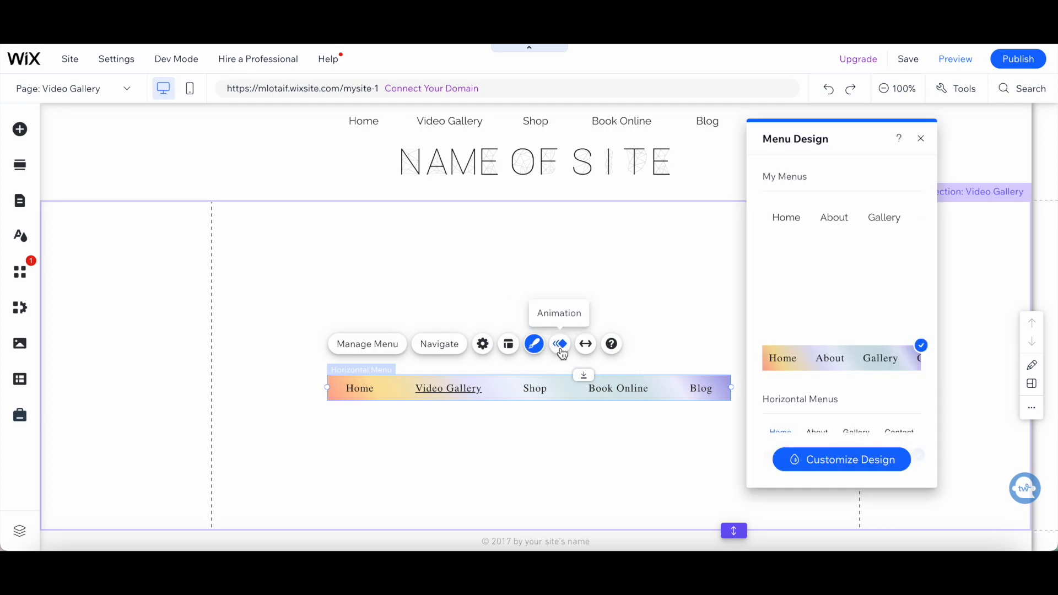
{"action": "left_click", "coordinate": [586, 344]}
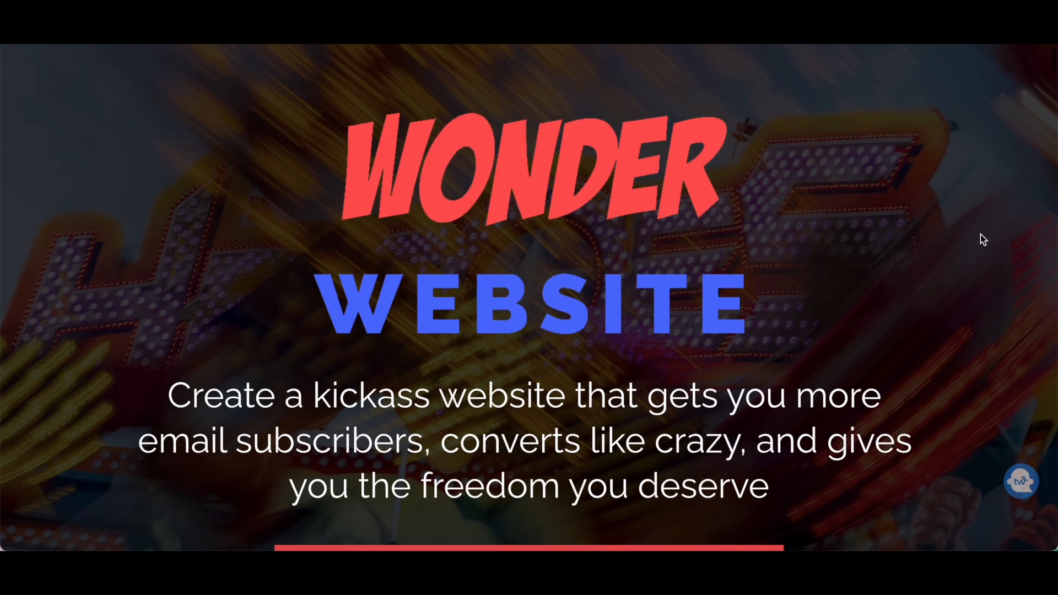
Scroll down the Wonder Website course page past the 'Get your dream site online - FAST' pitch
{"action": "scroll", "scroll_direction": "down", "scroll_amount": 3}
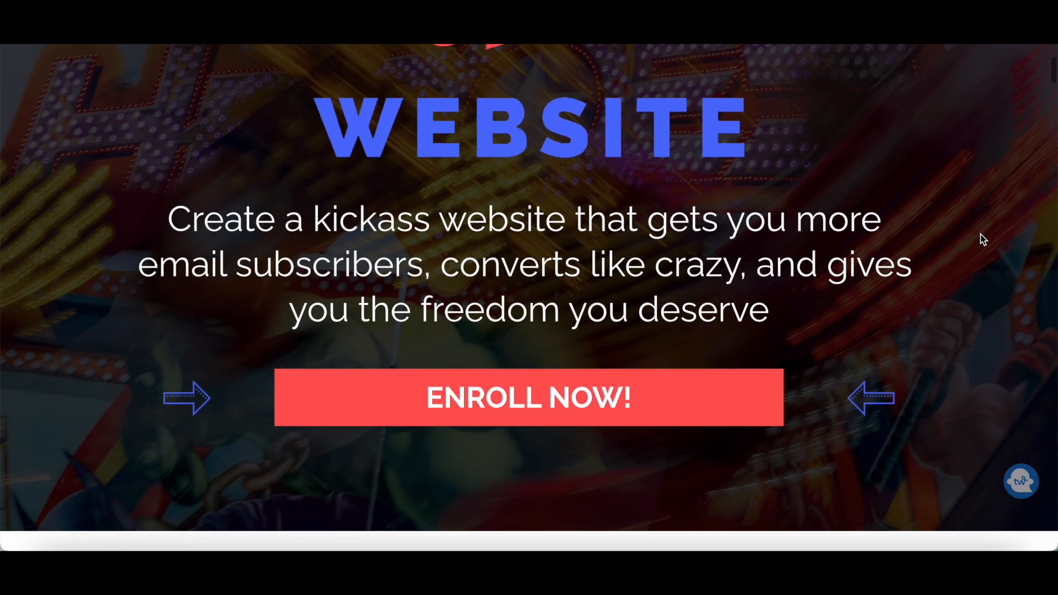
{"action": "scroll", "scroll_direction": "down", "scroll_amount": 3}
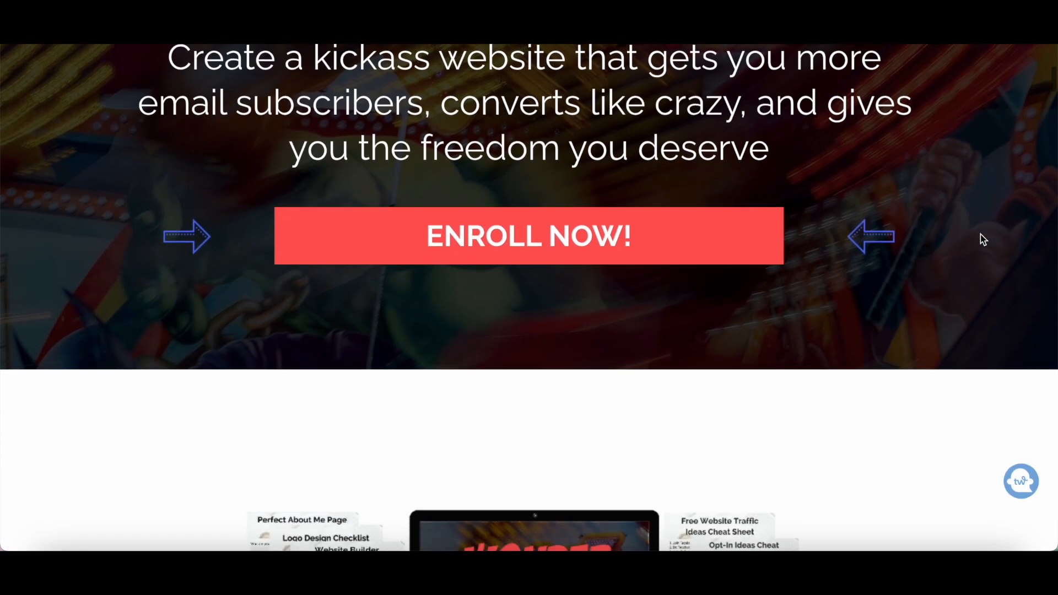
{"action": "scroll", "scroll_direction": "down", "scroll_amount": 3}
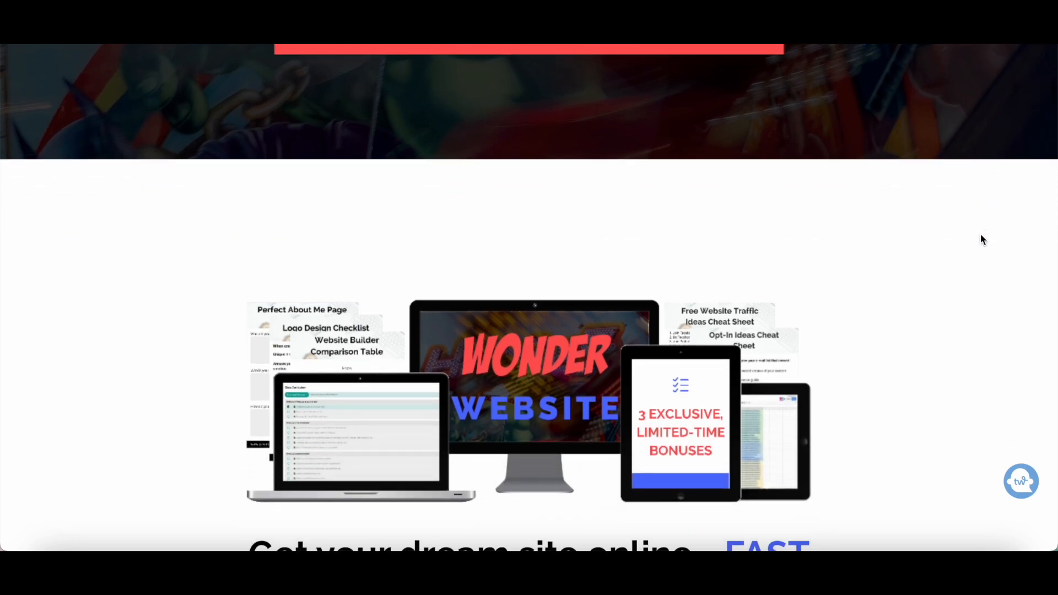
{"action": "scroll", "scroll_direction": "down", "scroll_amount": 3}
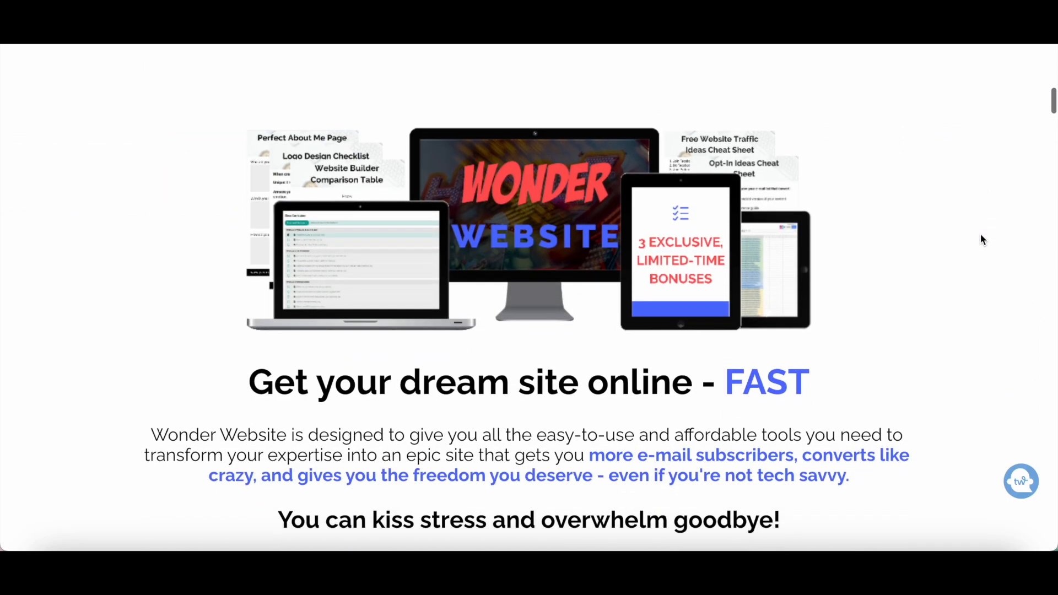
{"action": "scroll", "scroll_direction": "down", "scroll_amount": 3}
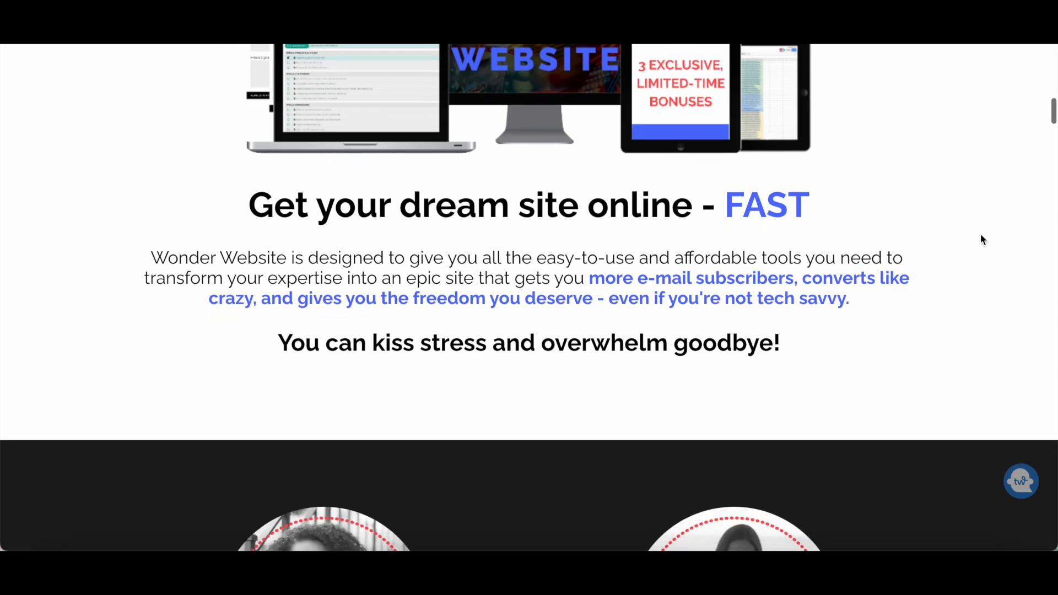
{"action": "scroll", "scroll_direction": "down", "scroll_amount": 3}
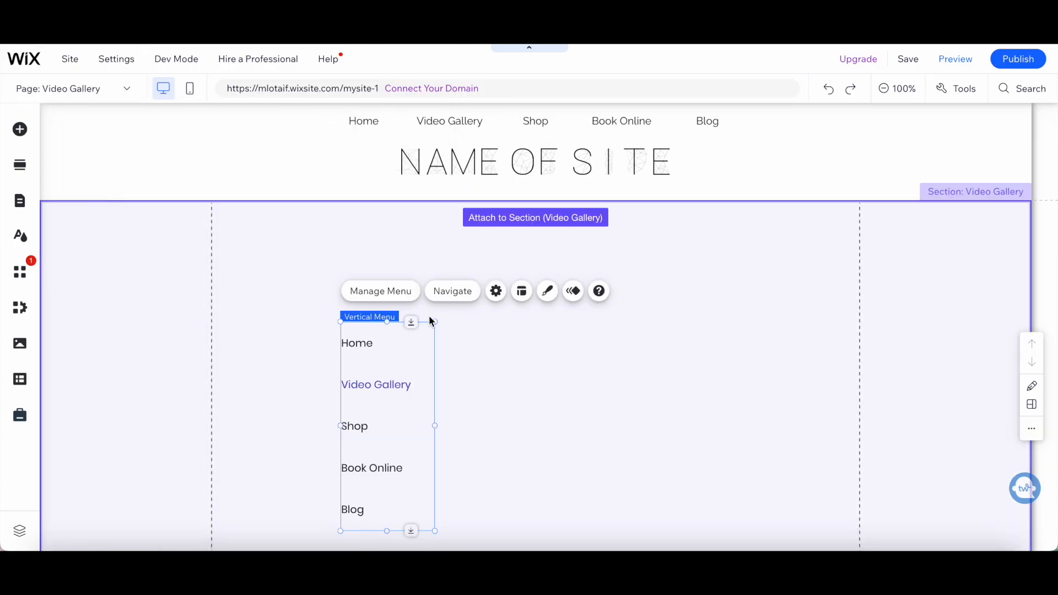
{"action": "scroll", "scroll_direction": "down", "scroll_amount": 3}
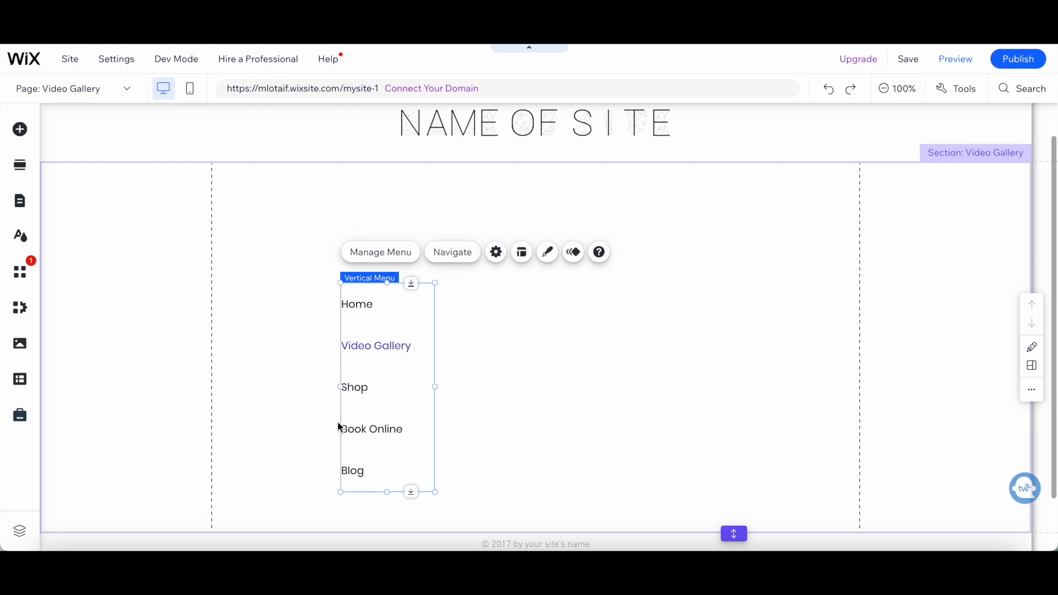
{"action": "mouse_move", "coordinate": [315, 308]}
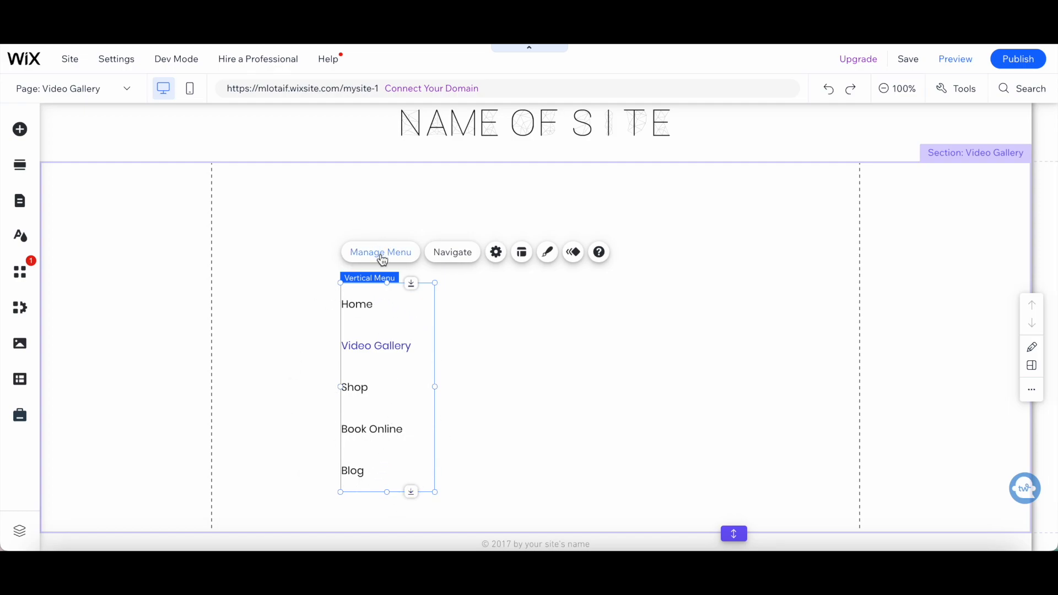
{"action": "left_click", "coordinate": [379, 252]}
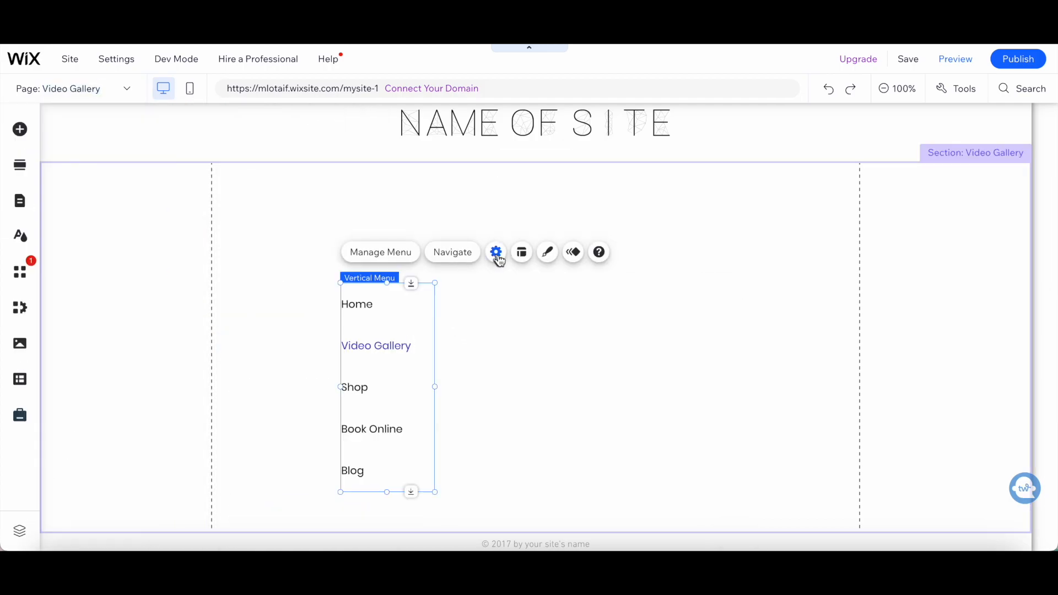
{"action": "mouse_move", "coordinate": [522, 252]}
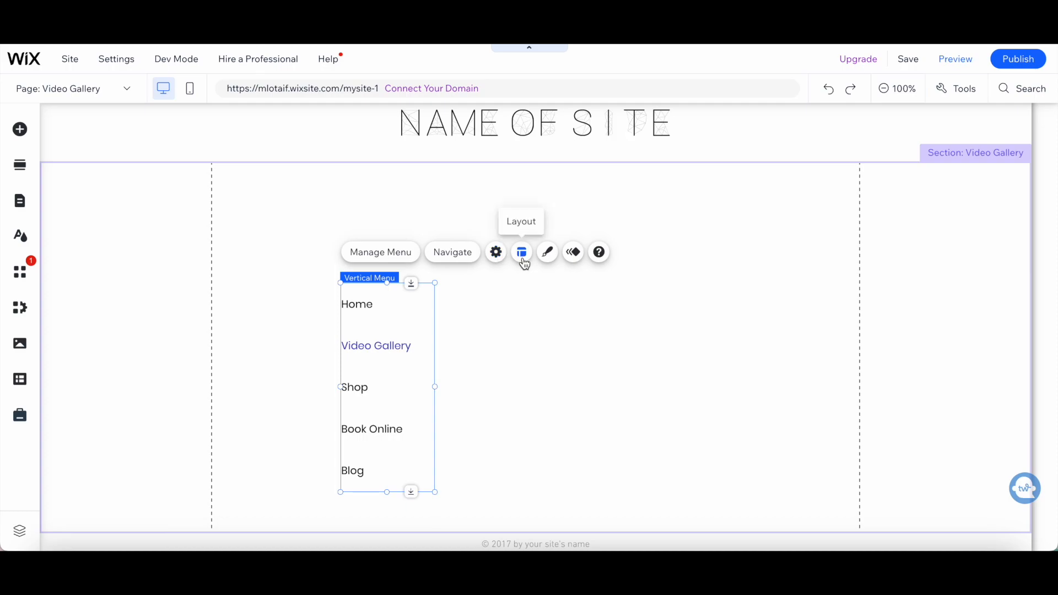
{"action": "left_click", "coordinate": [521, 252]}
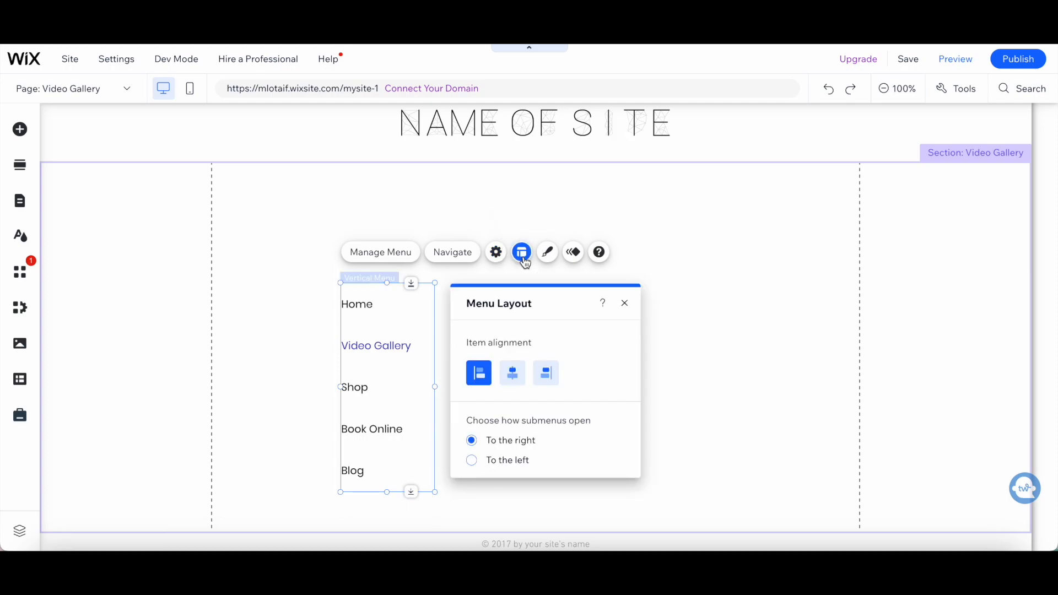
{"action": "mouse_move", "coordinate": [547, 252]}
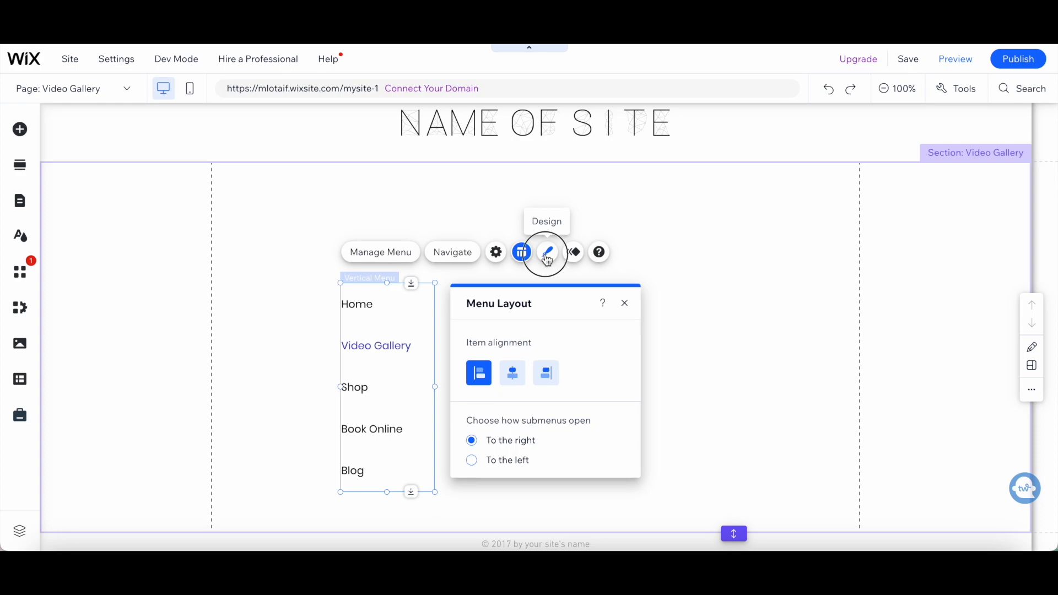
{"action": "left_click", "coordinate": [547, 252]}
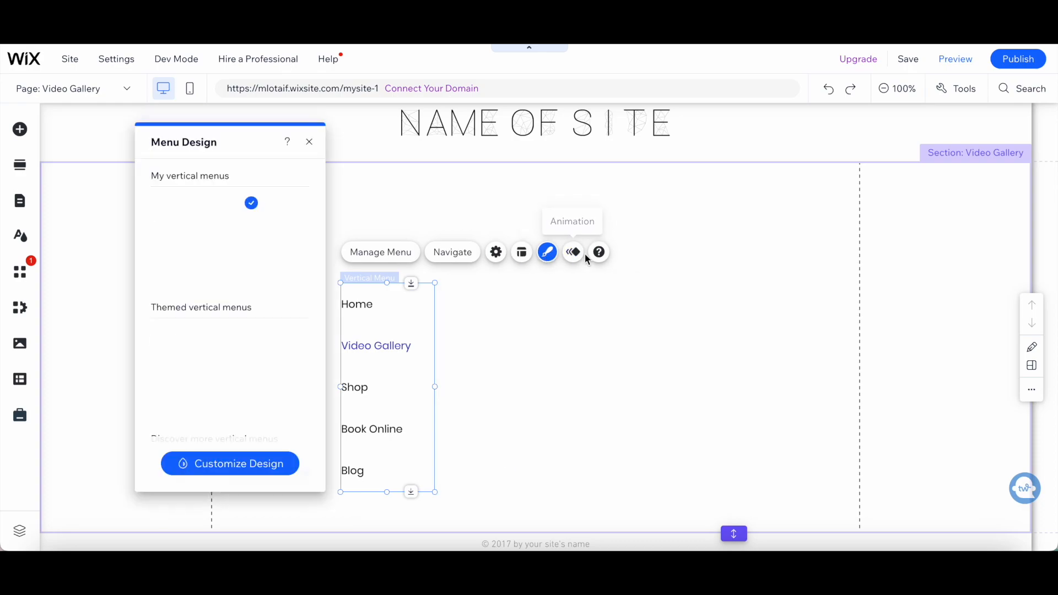
{"action": "left_click", "coordinate": [573, 251]}
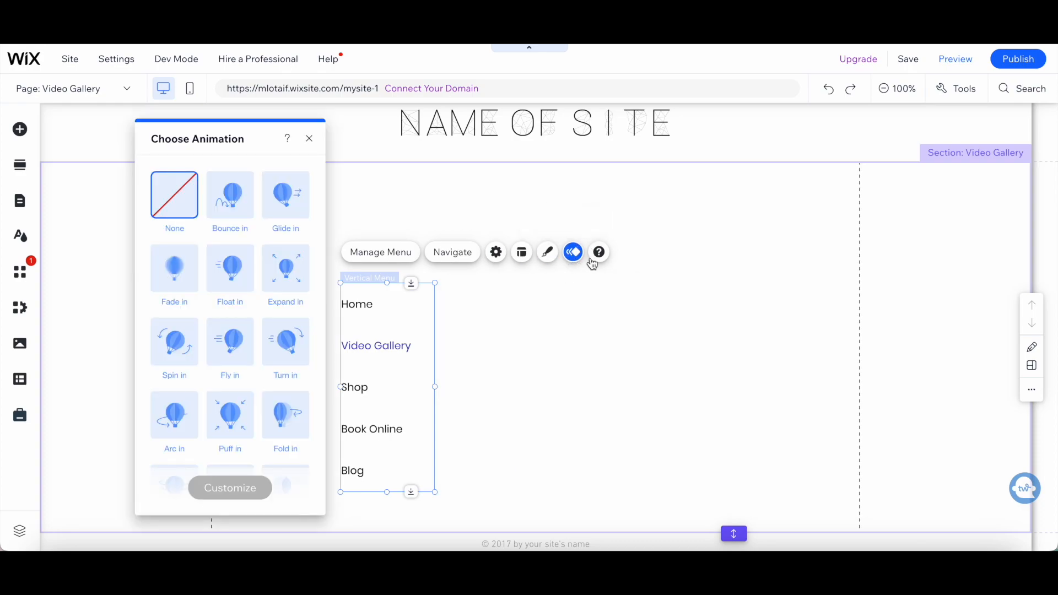
{"action": "mouse_move", "coordinate": [548, 253]}
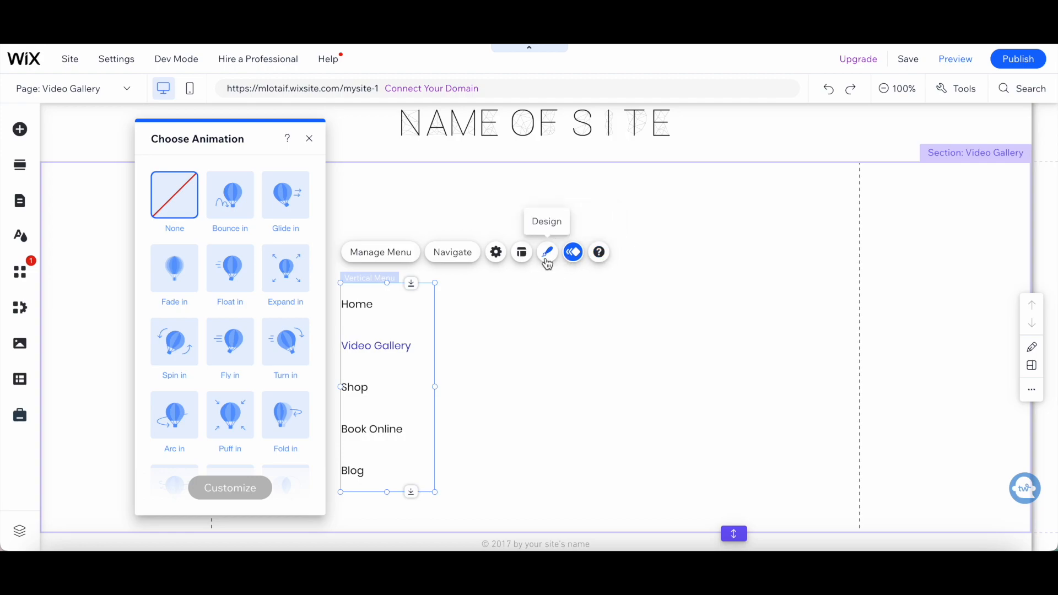
{"action": "left_click", "coordinate": [521, 252]}
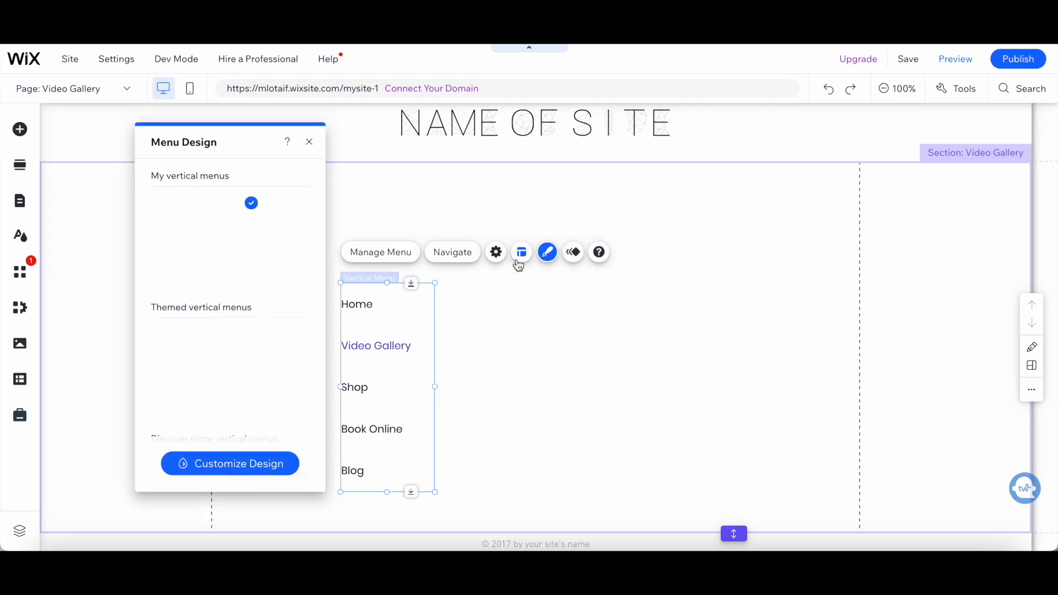
{"action": "left_click", "coordinate": [496, 252]}
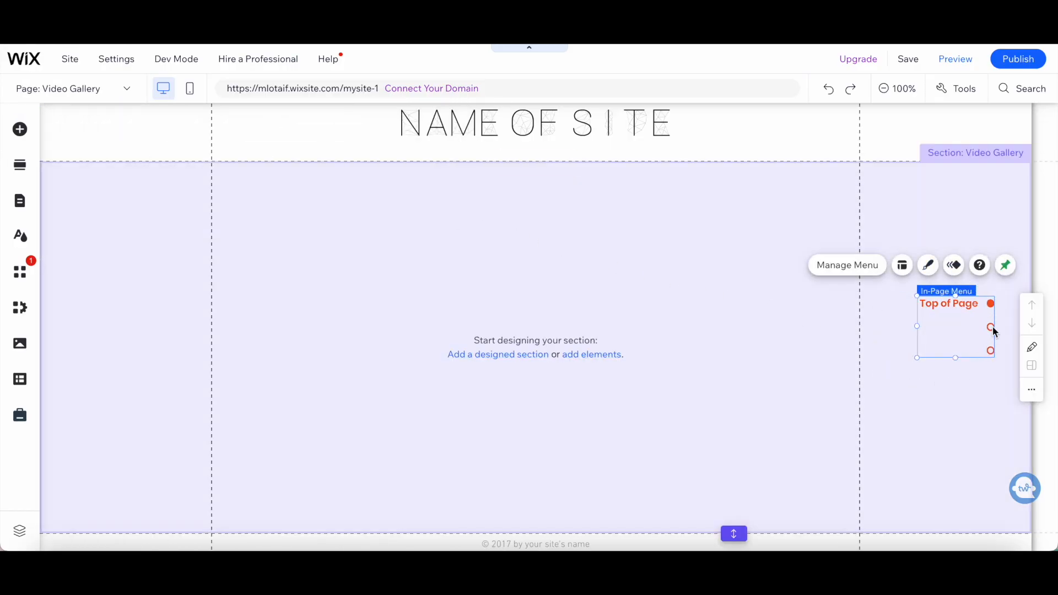
{"action": "mouse_move", "coordinate": [529, 190]}
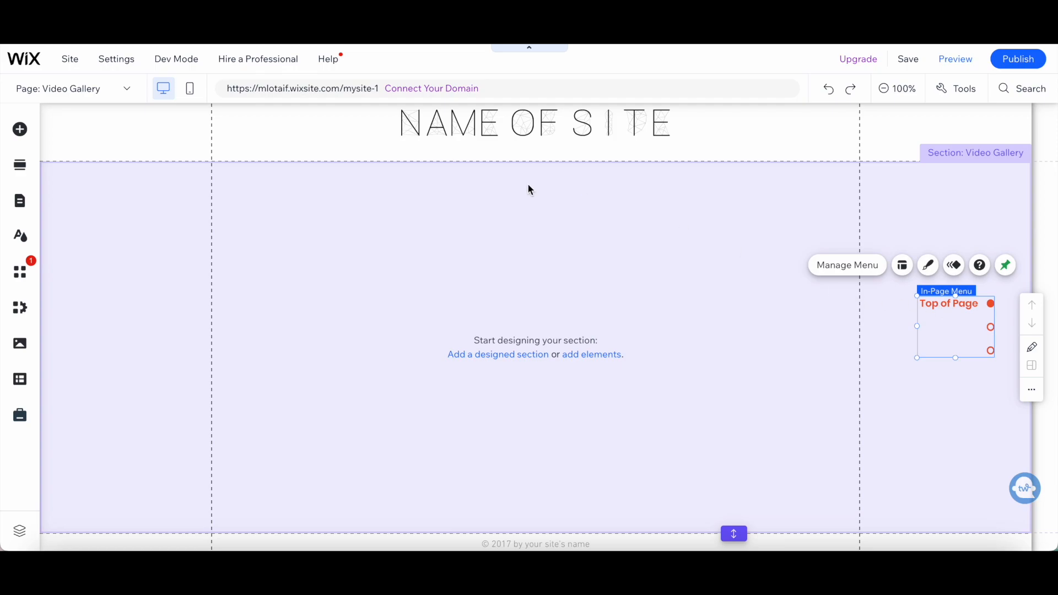
{"action": "mouse_move", "coordinate": [923, 365]}
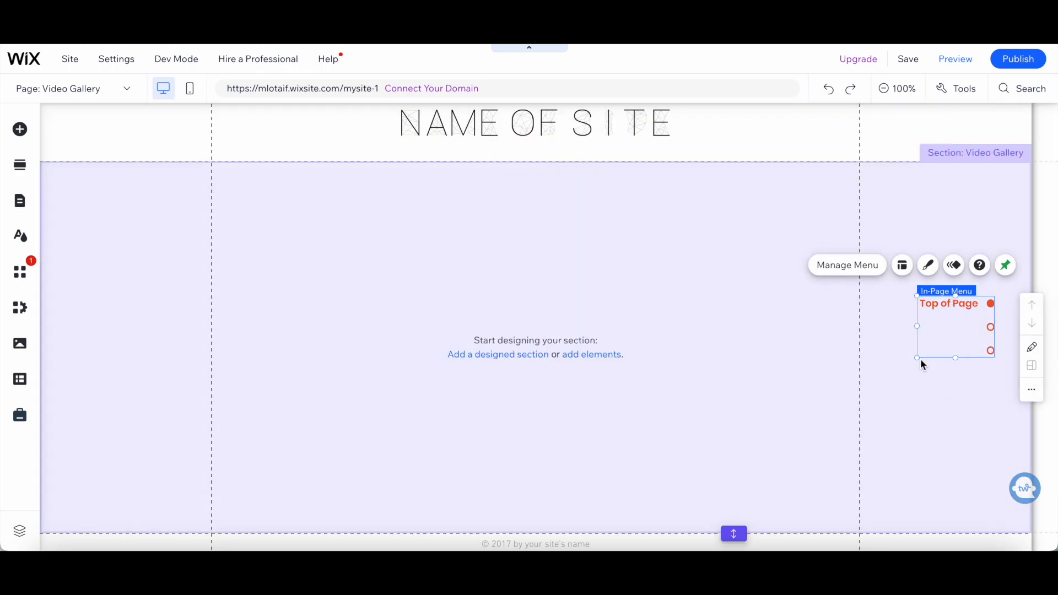
{"action": "mouse_move", "coordinate": [873, 273]}
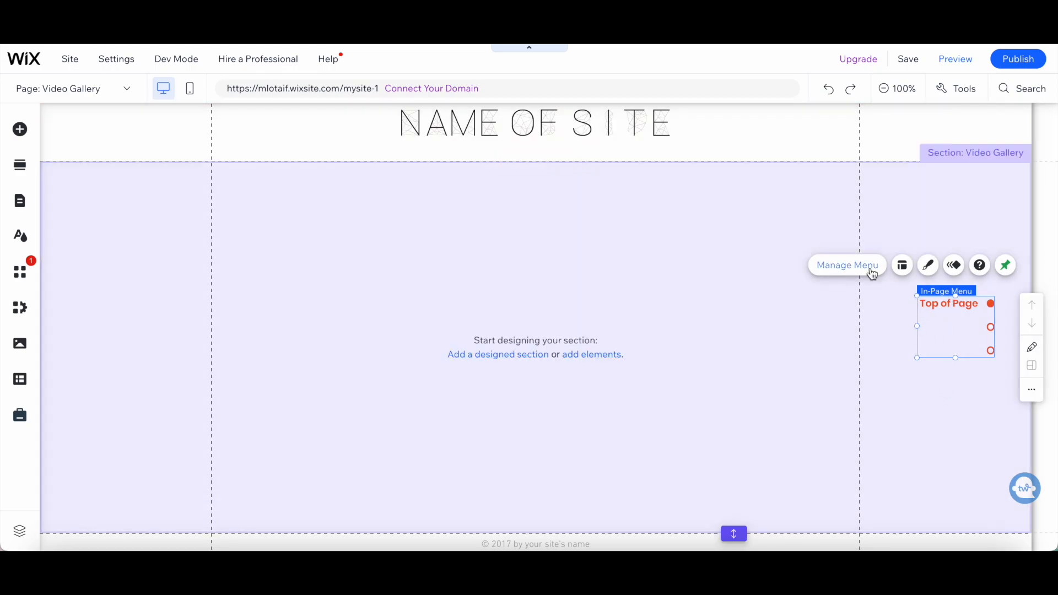
{"action": "left_click", "coordinate": [847, 265]}
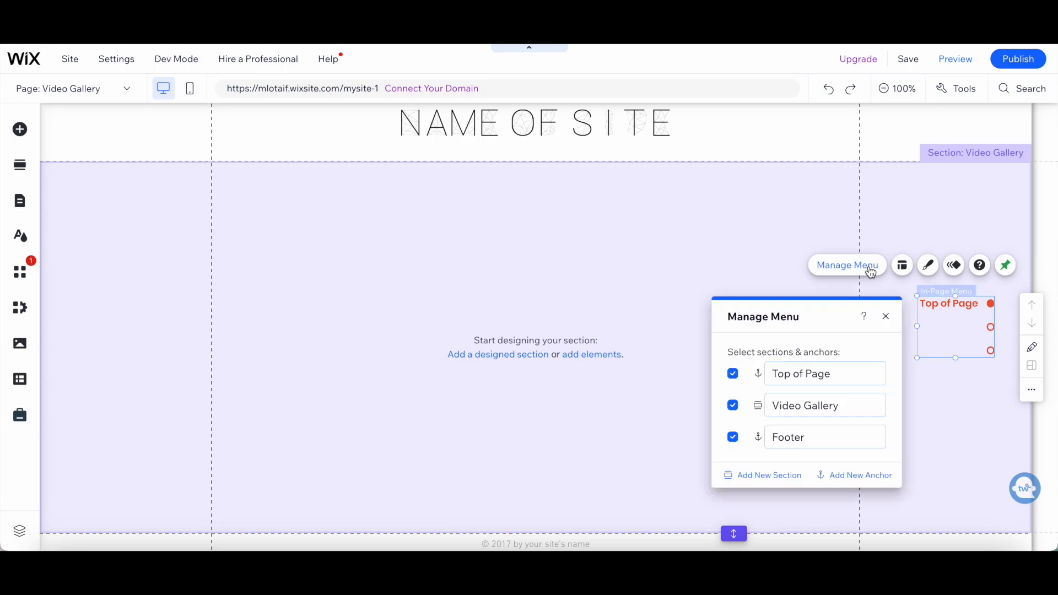
{"action": "mouse_move", "coordinate": [902, 265]}
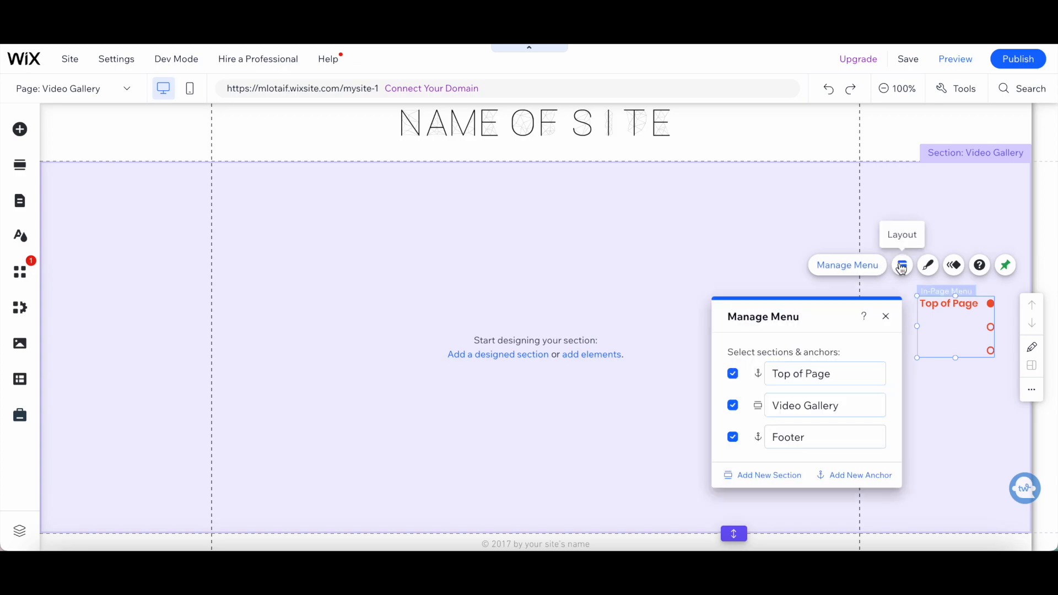
{"action": "left_click", "coordinate": [902, 266]}
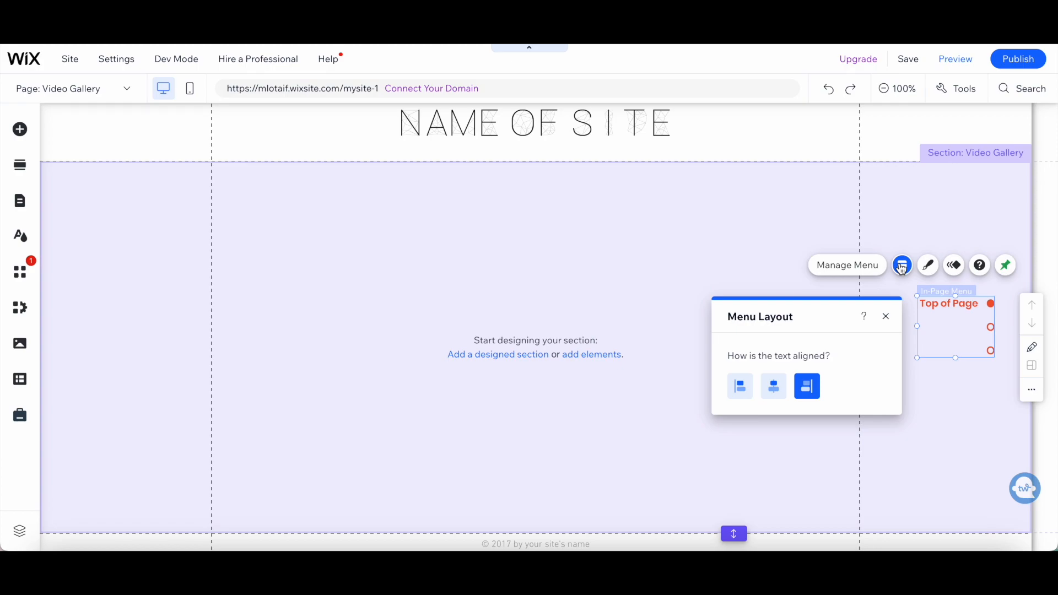
{"action": "mouse_move", "coordinate": [927, 266]}
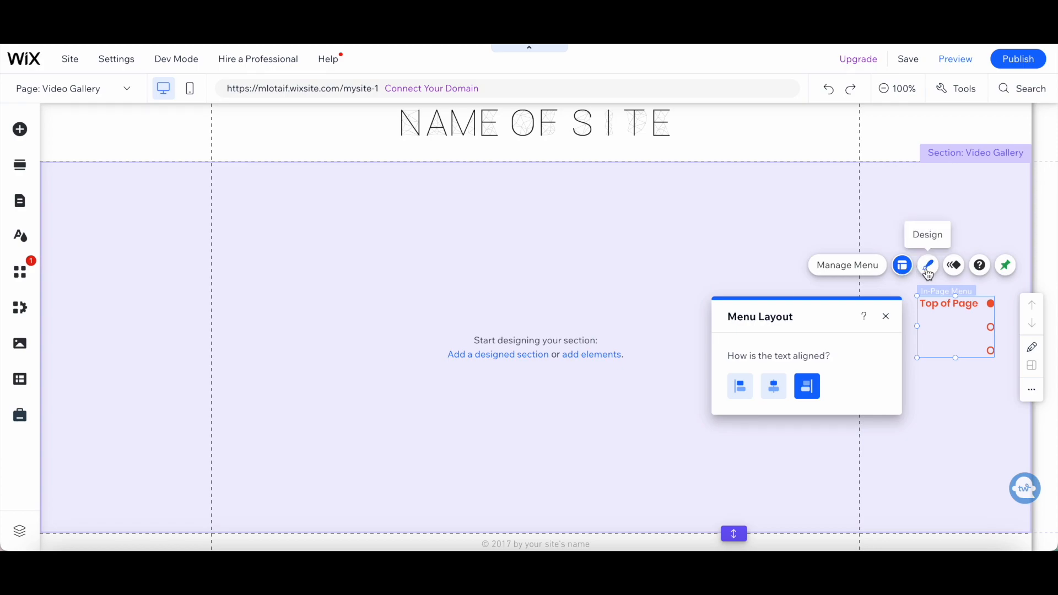
{"action": "left_click", "coordinate": [927, 266]}
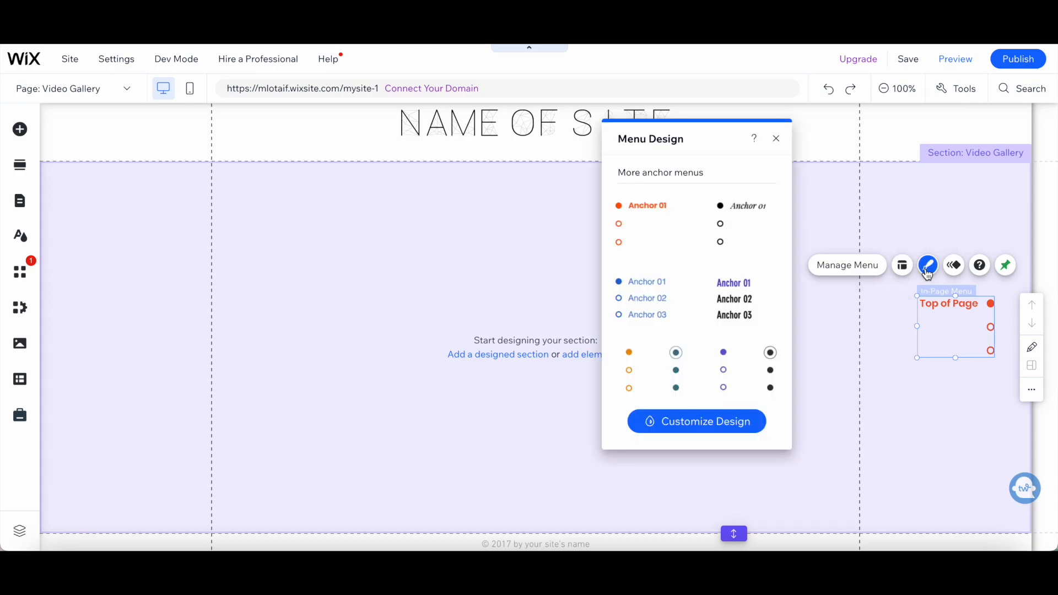
{"action": "mouse_move", "coordinate": [953, 266]}
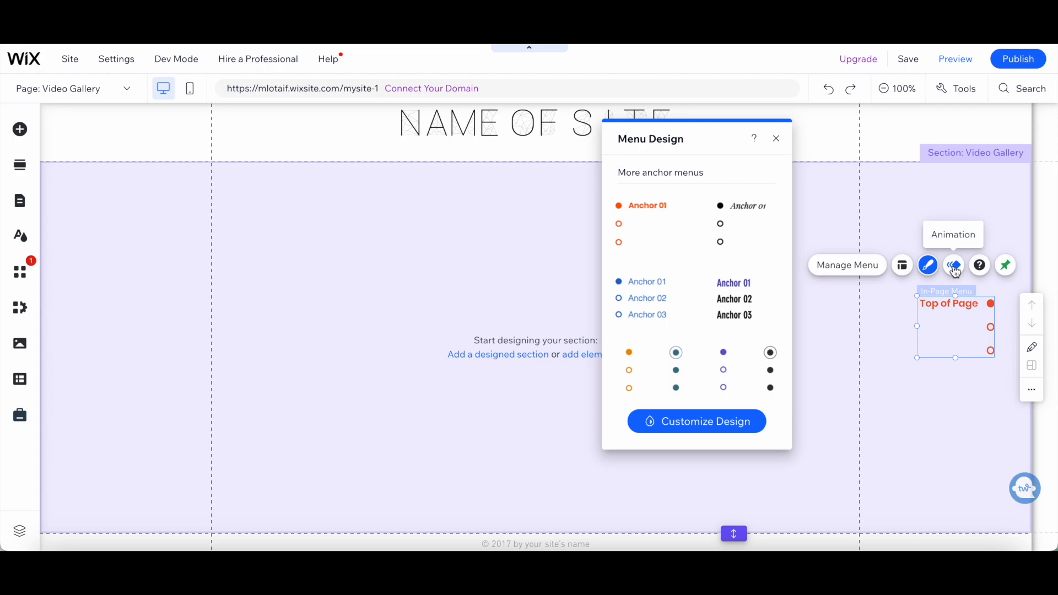
{"action": "left_click", "coordinate": [953, 265]}
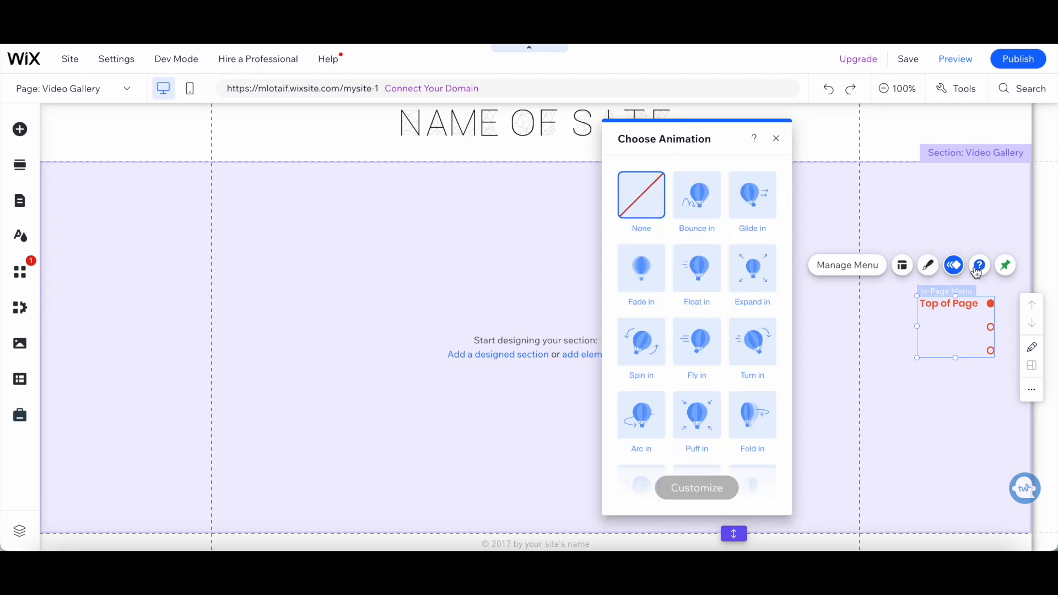
{"action": "mouse_move", "coordinate": [1006, 265]}
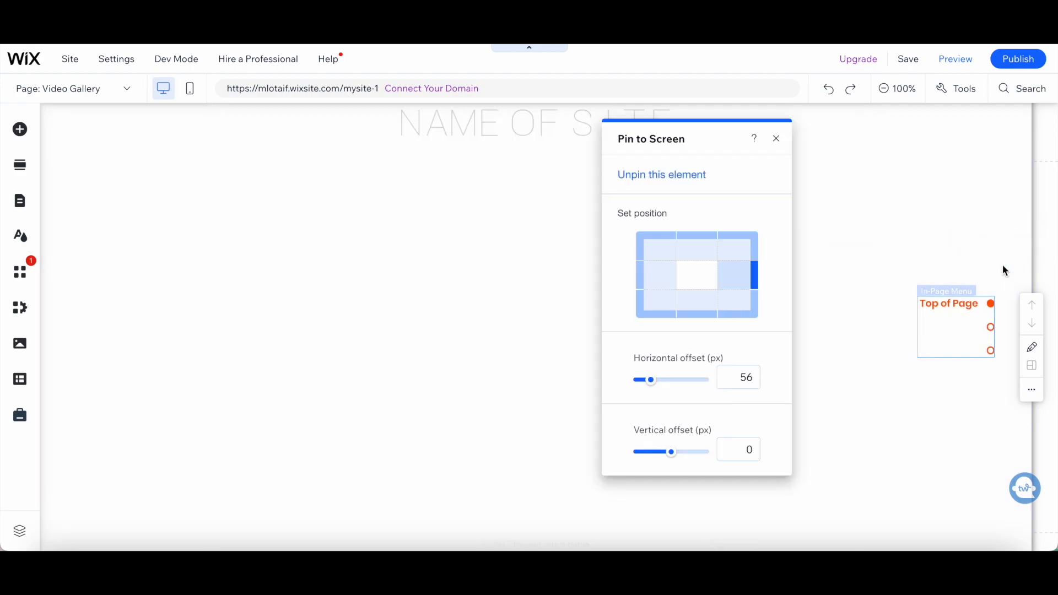
{"action": "left_click", "coordinate": [776, 139]}
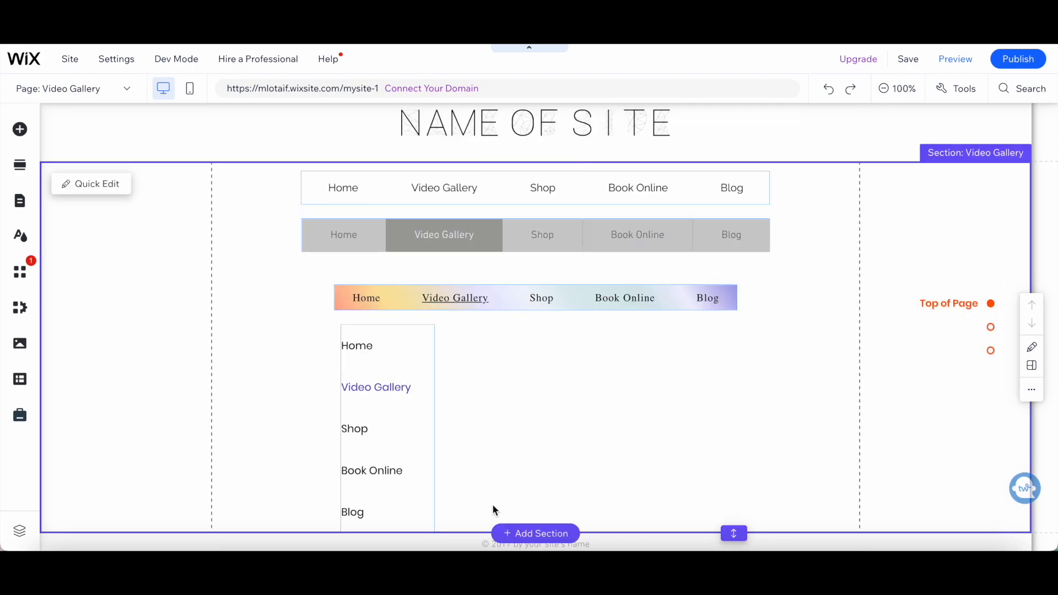
{"action": "mouse_move", "coordinate": [498, 444]}
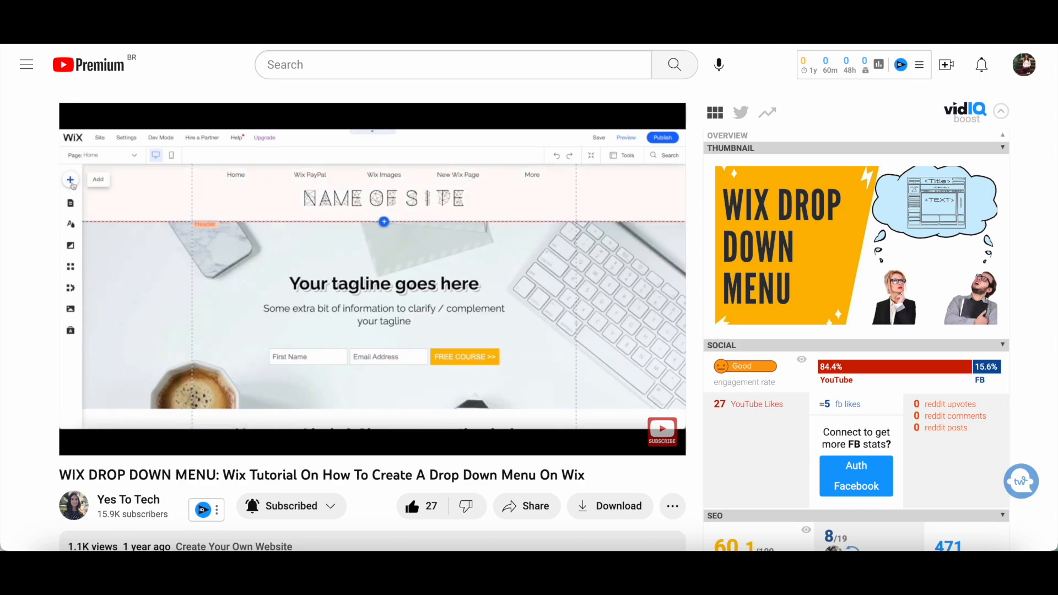
Open the YouTube video 'WIX DROP DOWN MENU: Wix Tutorial On How To Create A Drop Down Menu On Wix'
{"action": "left_click", "coordinate": [70, 179]}
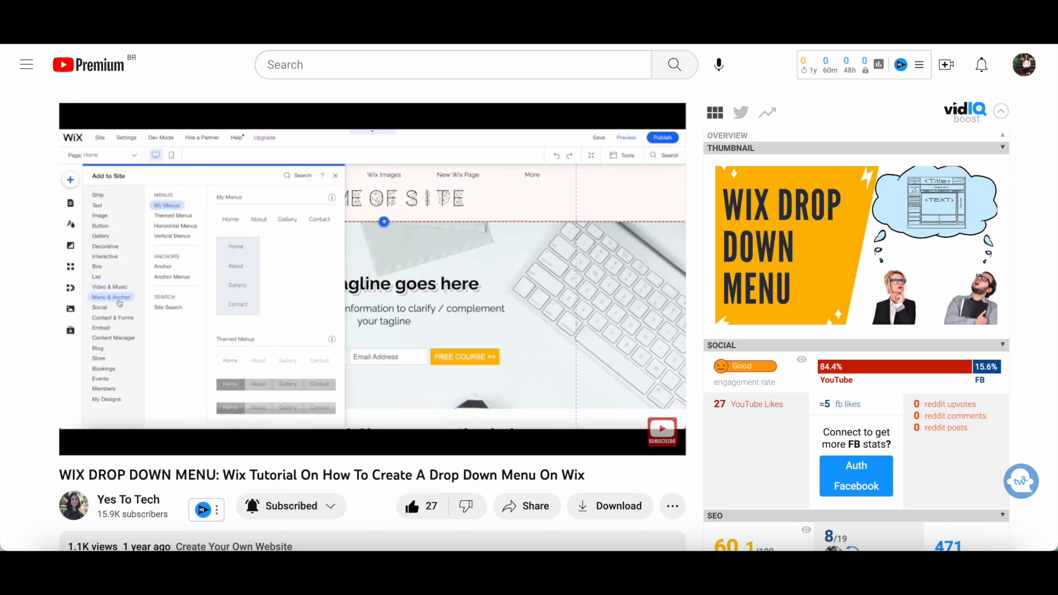
{"action": "left_click", "coordinate": [173, 216]}
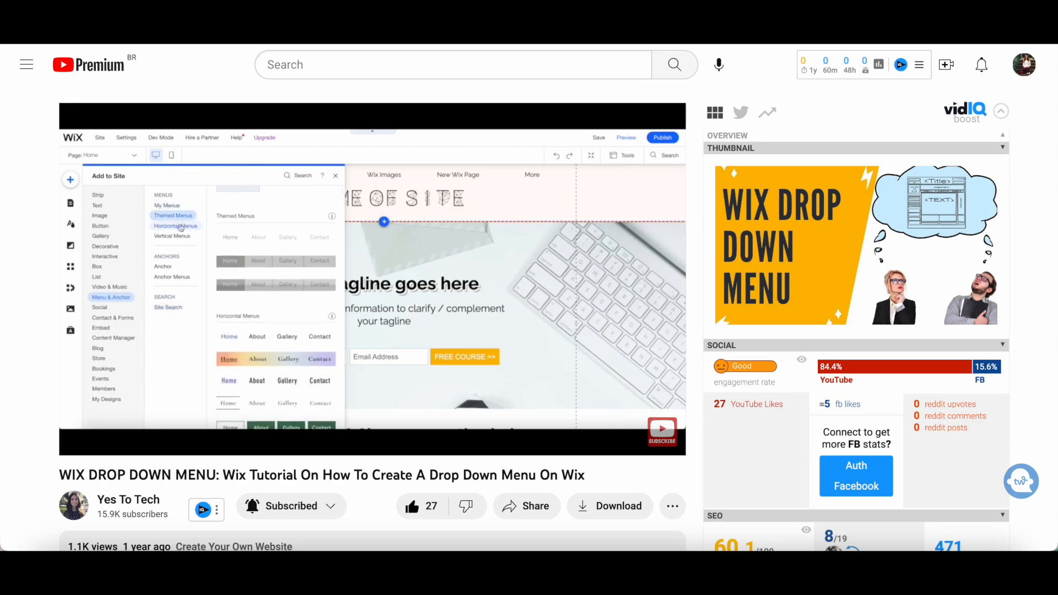
{"action": "left_click", "coordinate": [171, 236]}
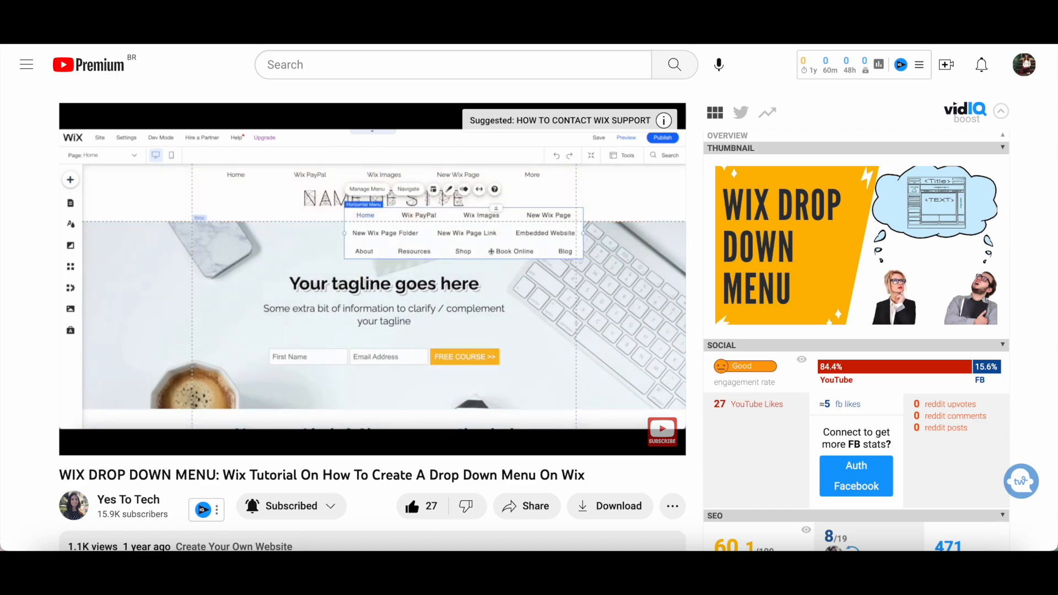
{"action": "mouse_move", "coordinate": [479, 254]}
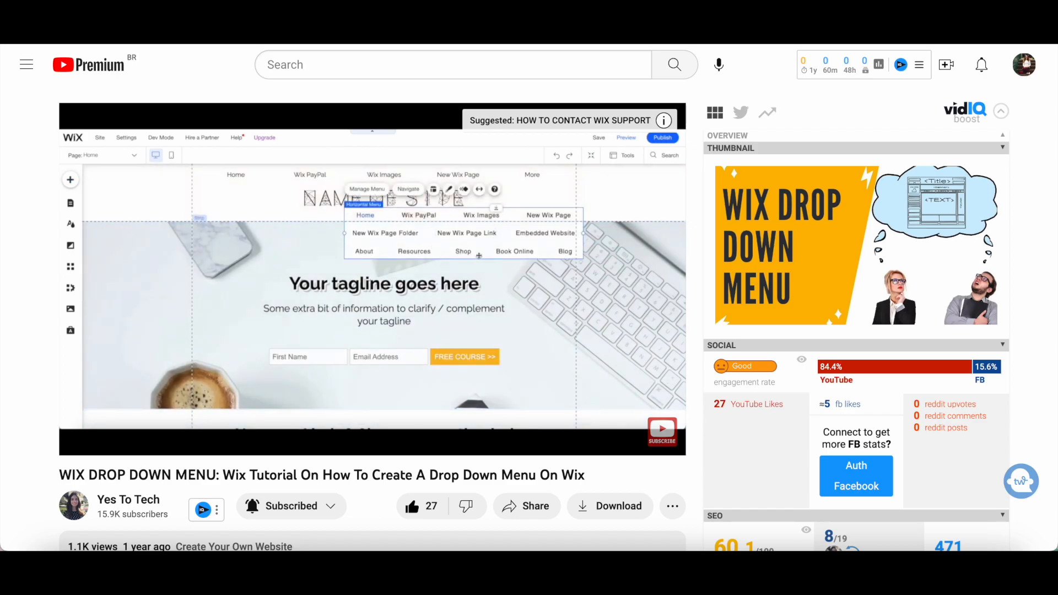